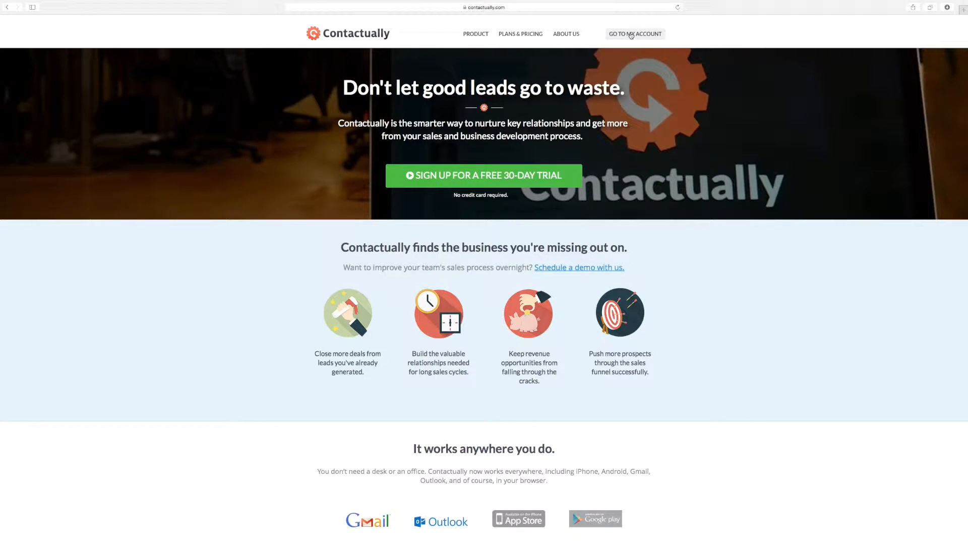
Step: Enter the account from the homepage to reach the My Actions dashboard
left_click(634, 35)
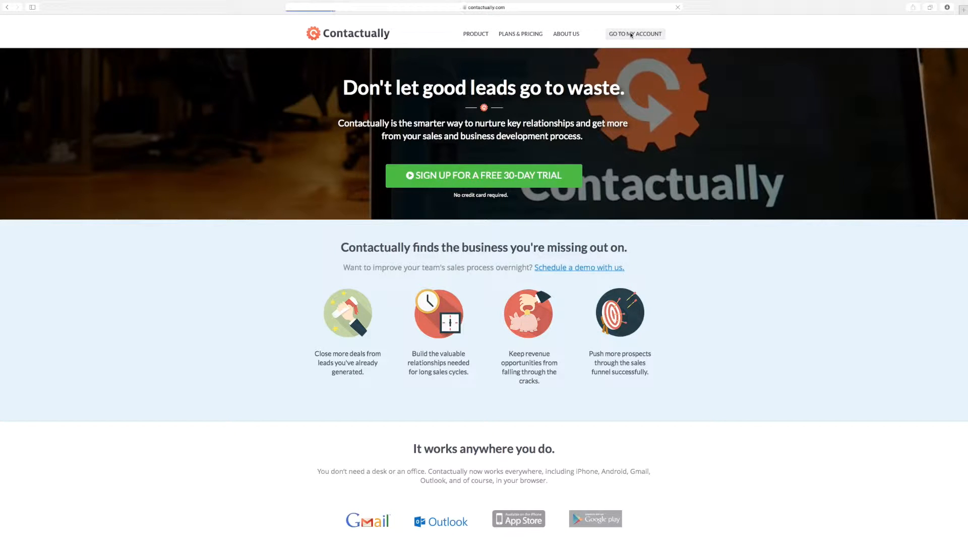
left_click(635, 34)
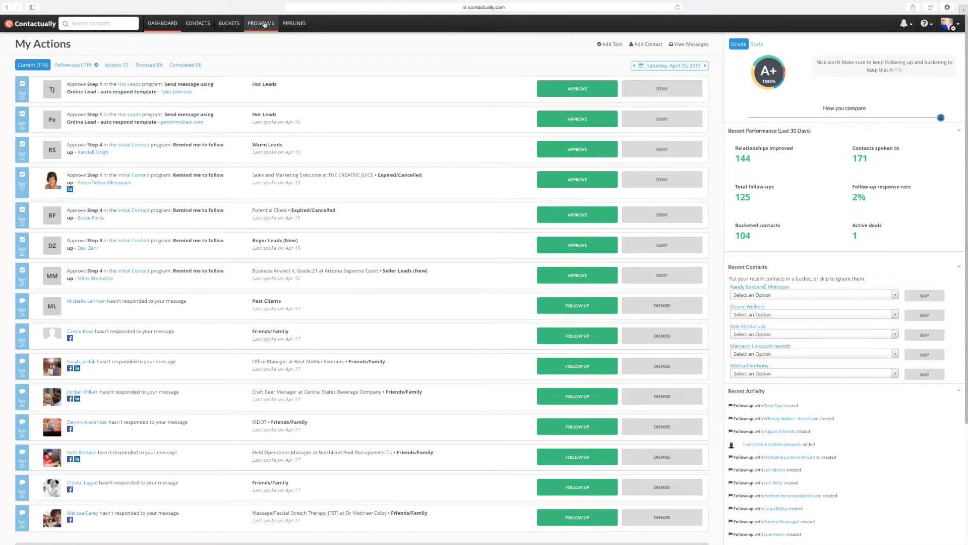
Step: Browse the Programs list, viewing the Referral Drip and Initial Contact program steps
left_click(260, 23)
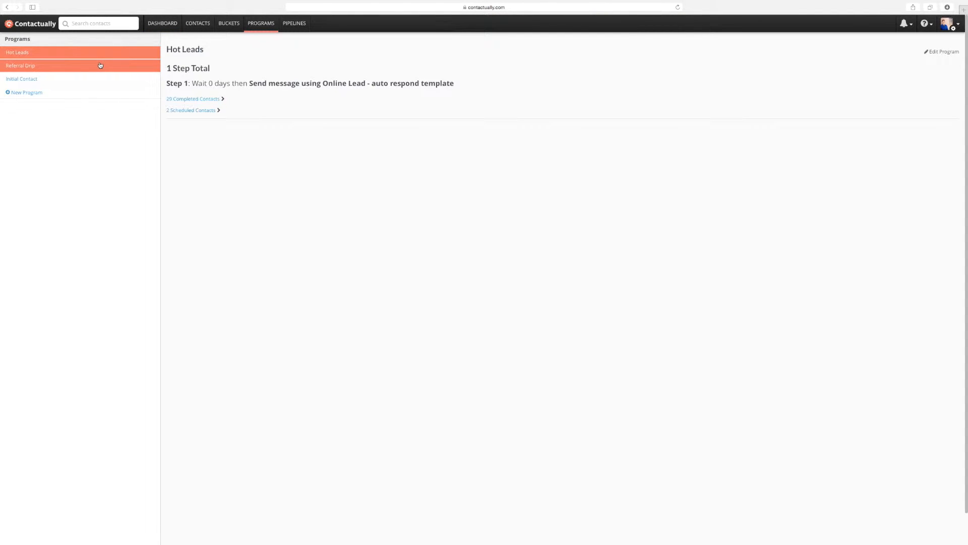
left_click(20, 65)
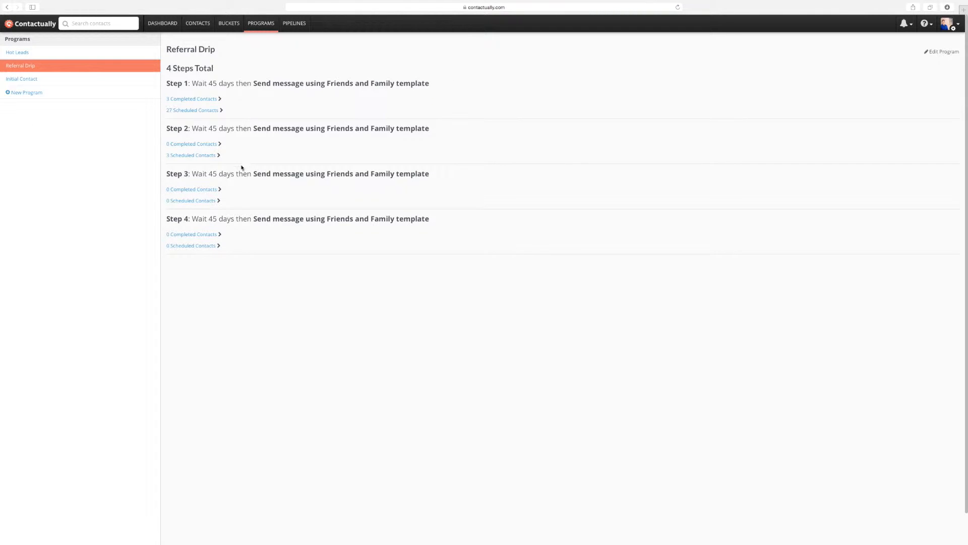
left_click(22, 79)
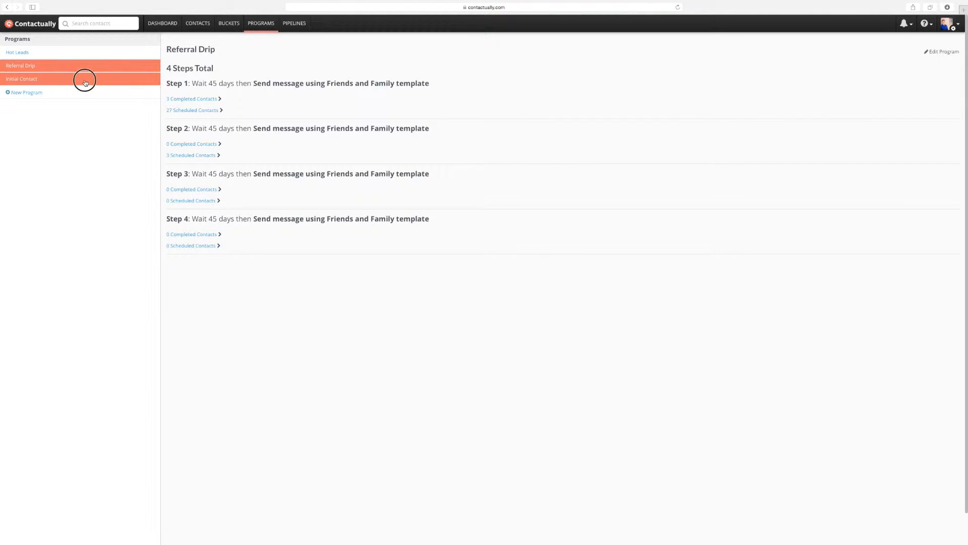
left_click(21, 78)
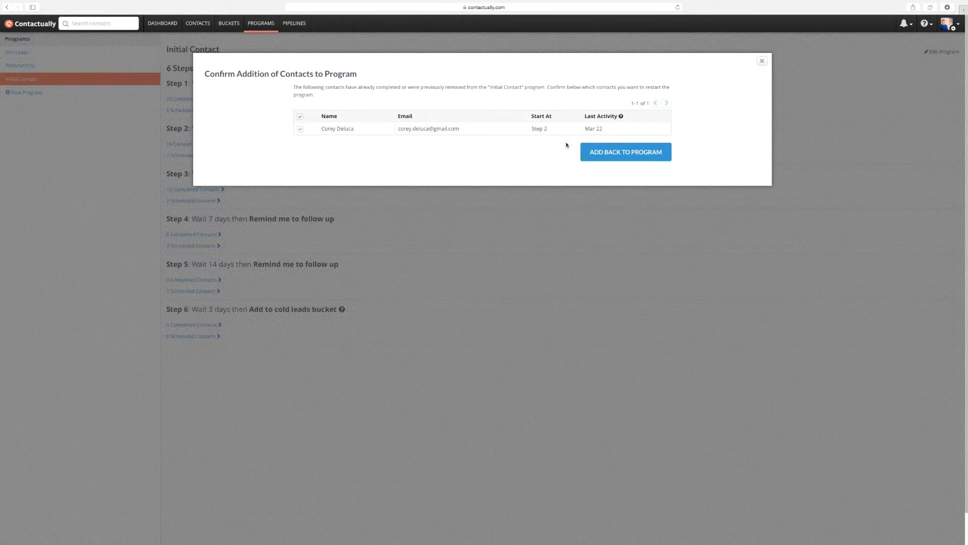
Step: Add the completed contact back into the Initial Contact program and begin a new program
left_click(626, 151)
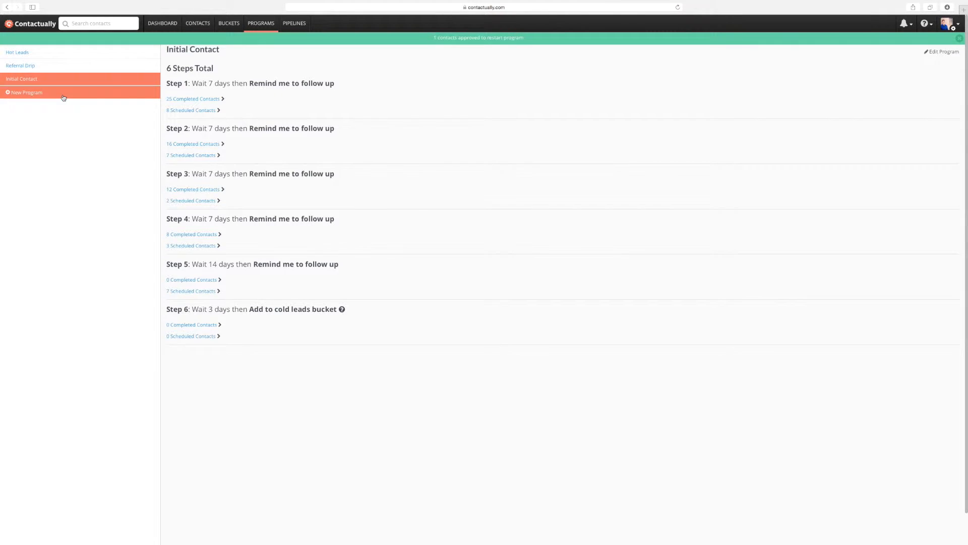
left_click(959, 37)
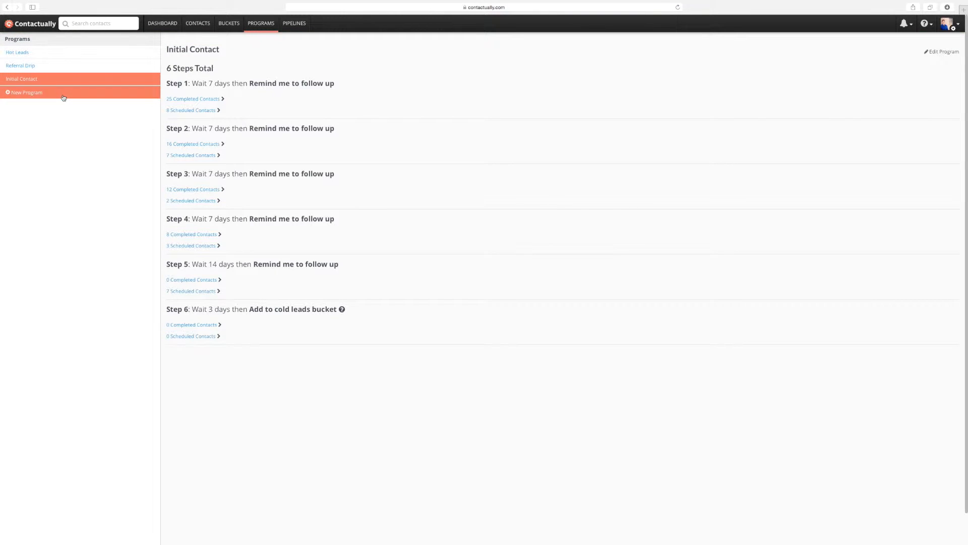
Step: Name the new program 'Rental and Leasing' and let it save
left_click(26, 91)
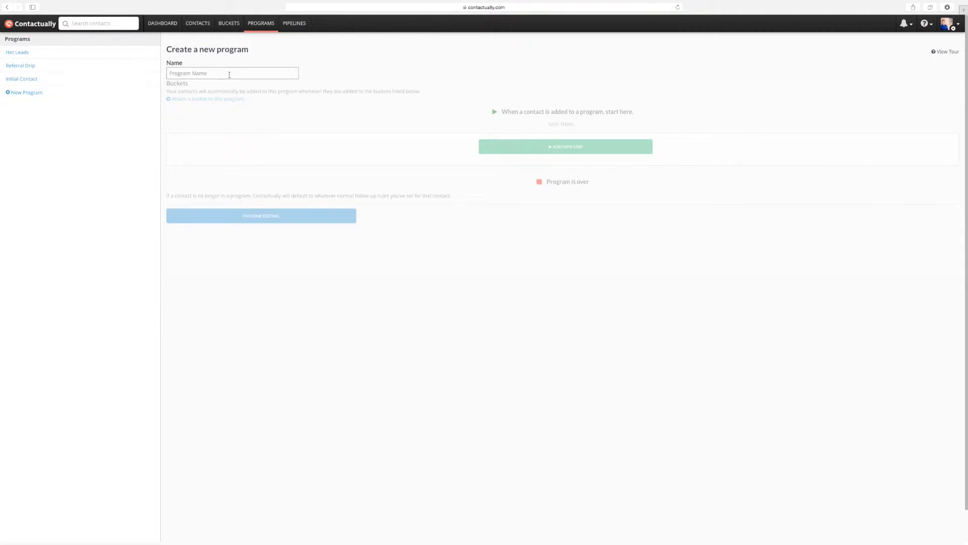
type("Rental and L")
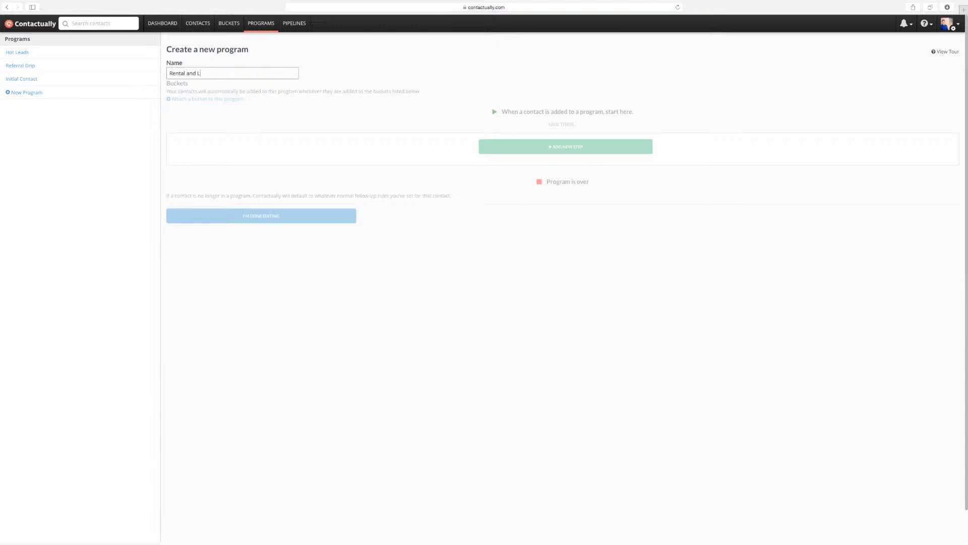
type("easing")
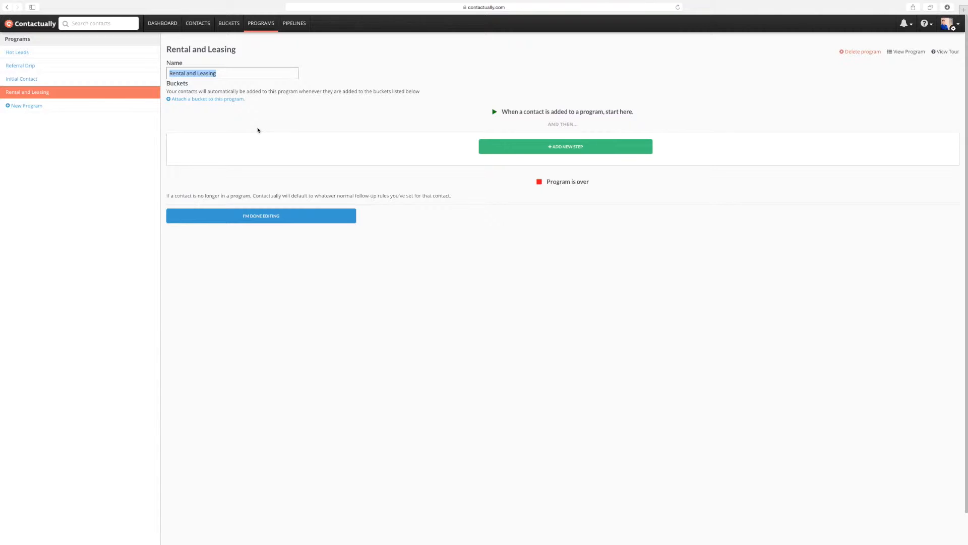
mouse_move(502, 112)
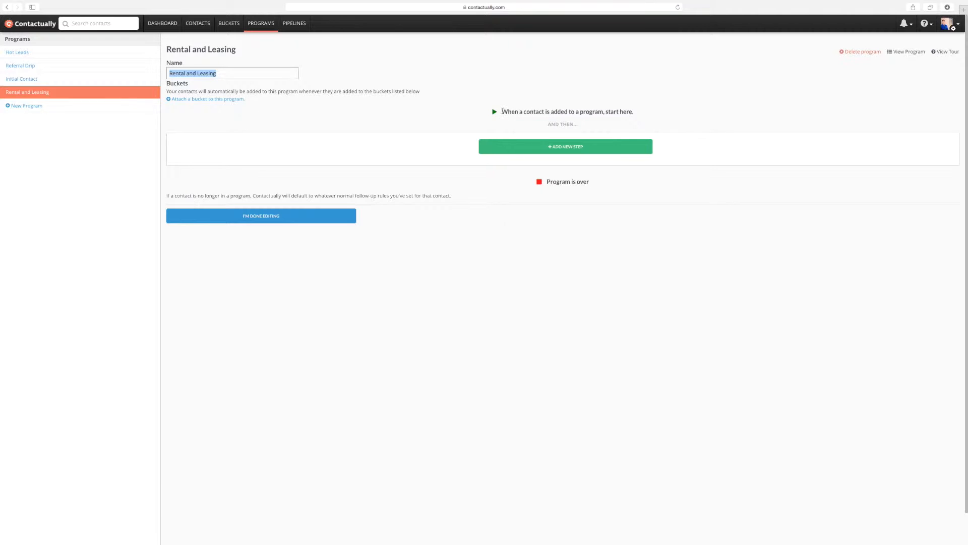
mouse_move(547, 118)
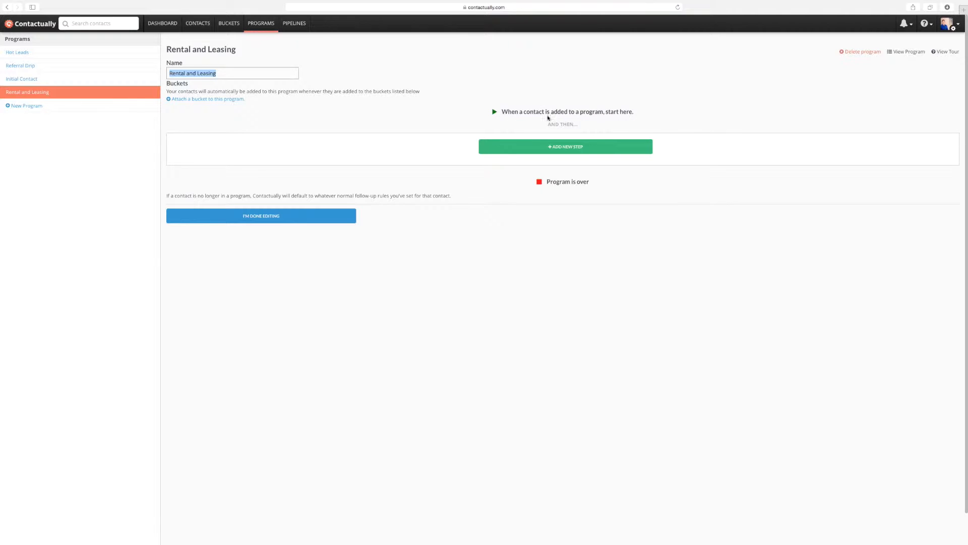
mouse_move(573, 137)
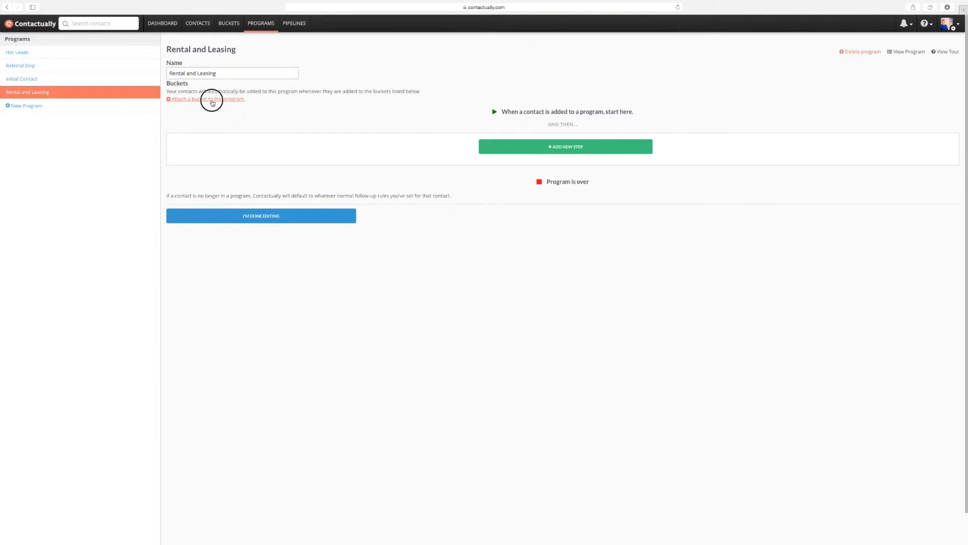
Step: Attach the Rentals and Currently Renting buckets to the program
left_click(205, 99)
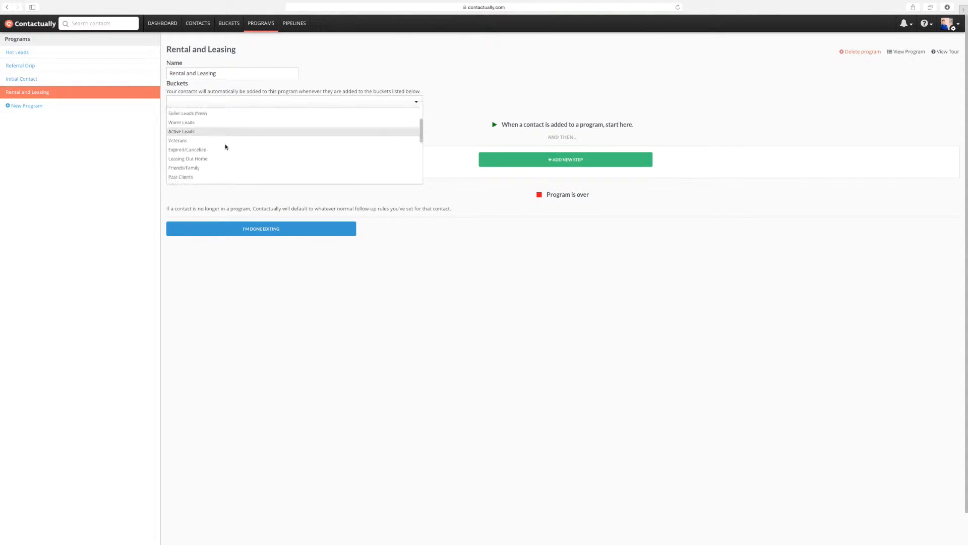
scroll("down", 3)
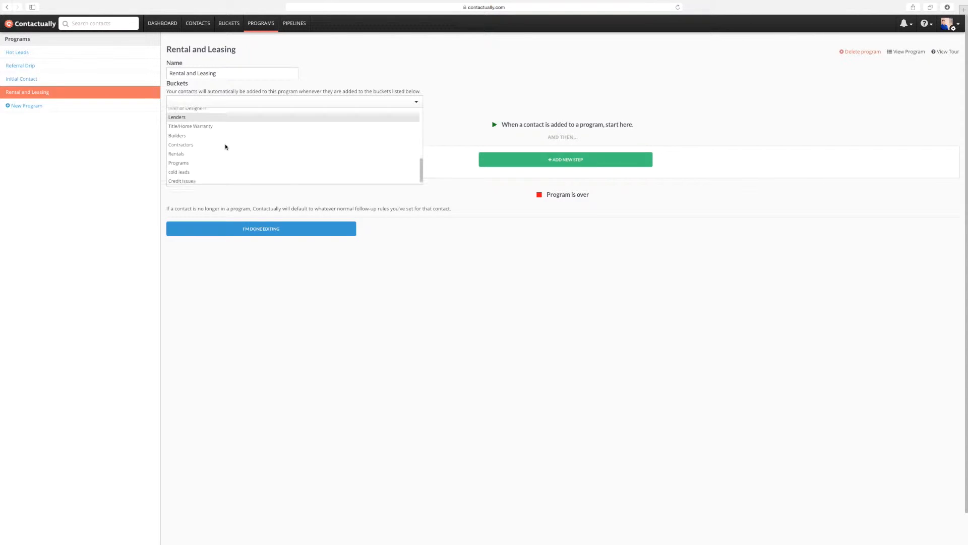
left_click(175, 153)
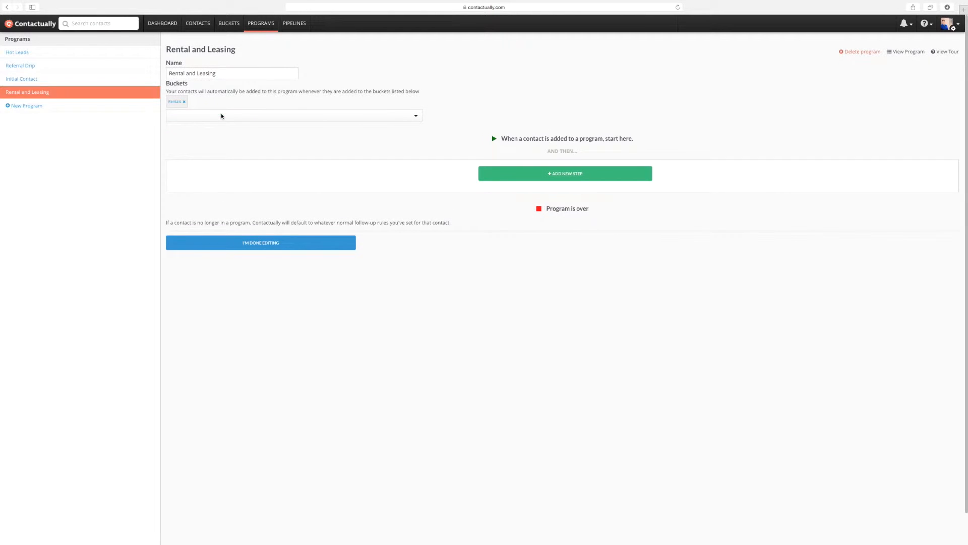
left_click(294, 115)
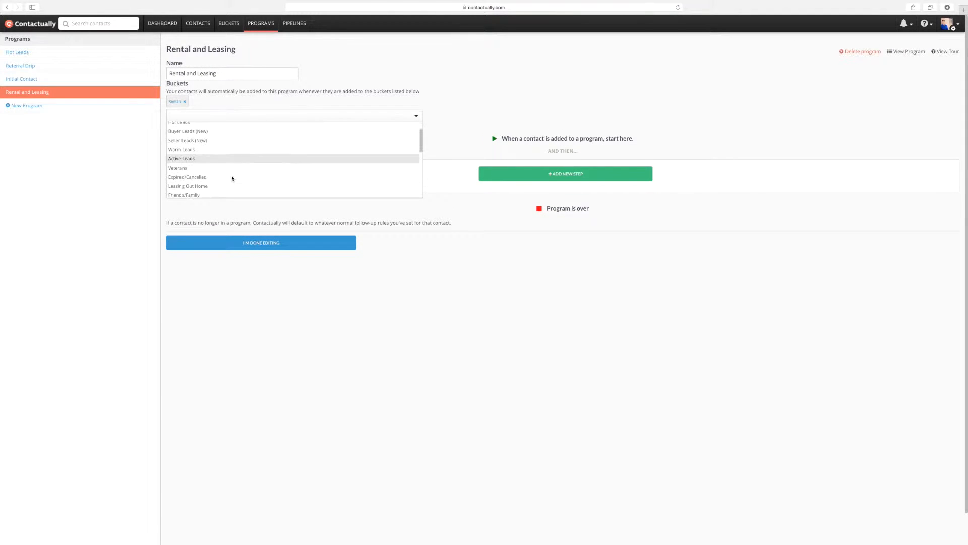
scroll("down", 3)
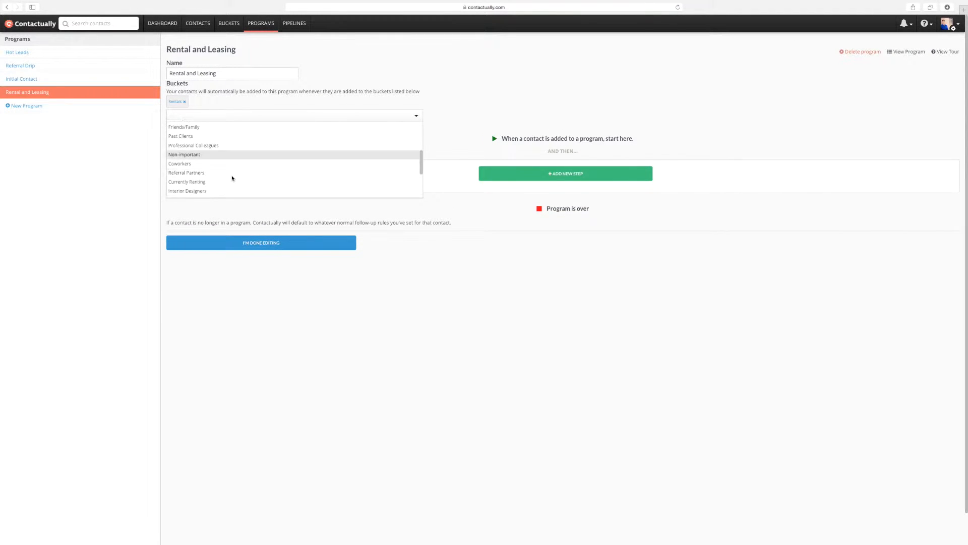
left_click(186, 182)
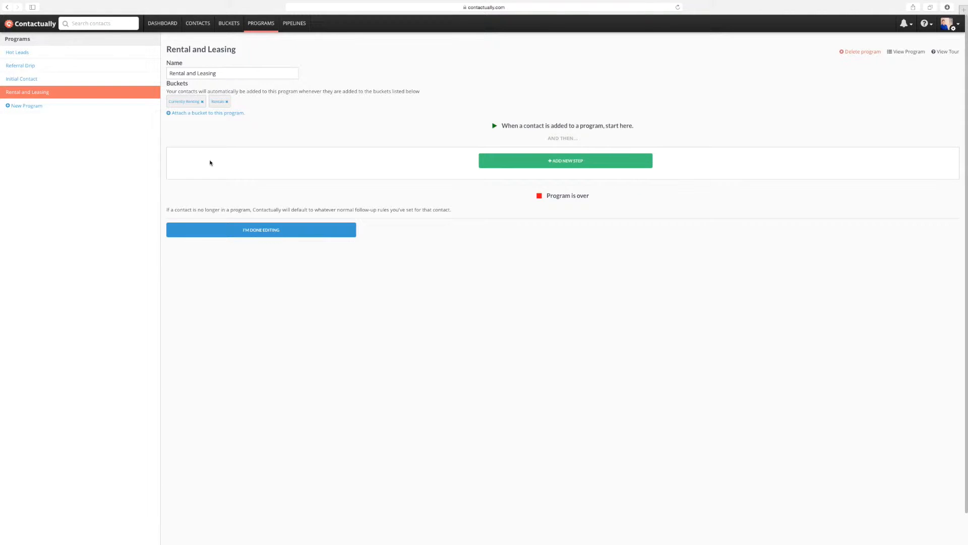
Step: Review the bucket choices once more and dismiss them without attaching a third bucket
left_click(207, 112)
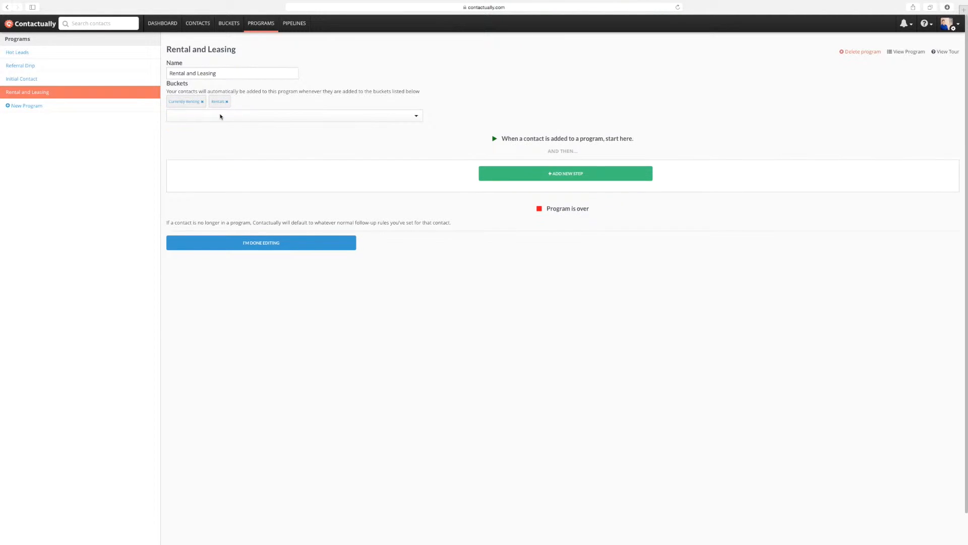
left_click(293, 116)
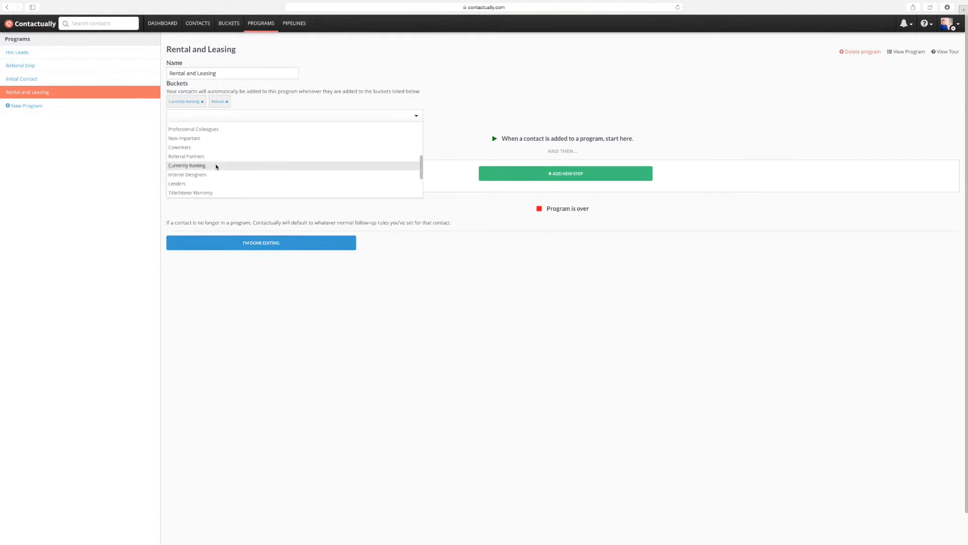
scroll("down", 3)
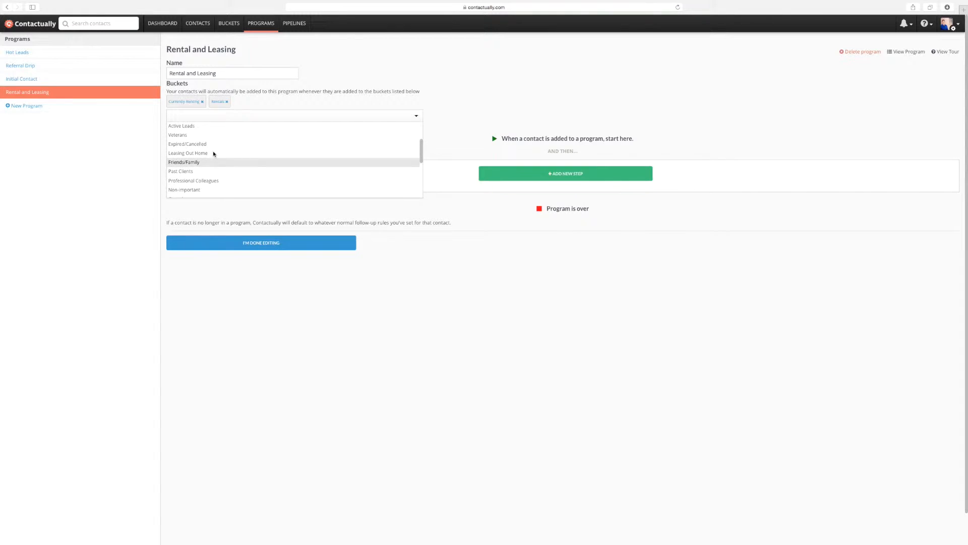
mouse_move(188, 153)
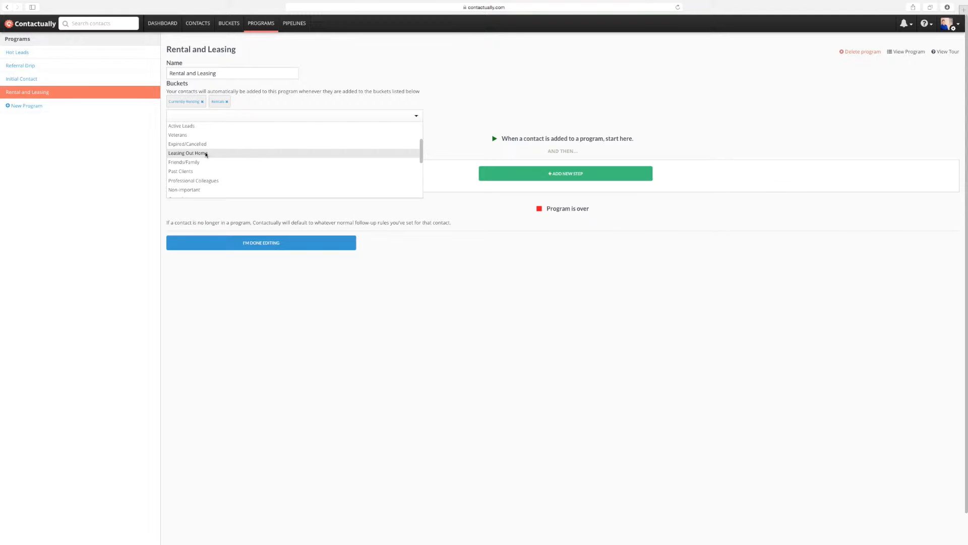
left_click(445, 129)
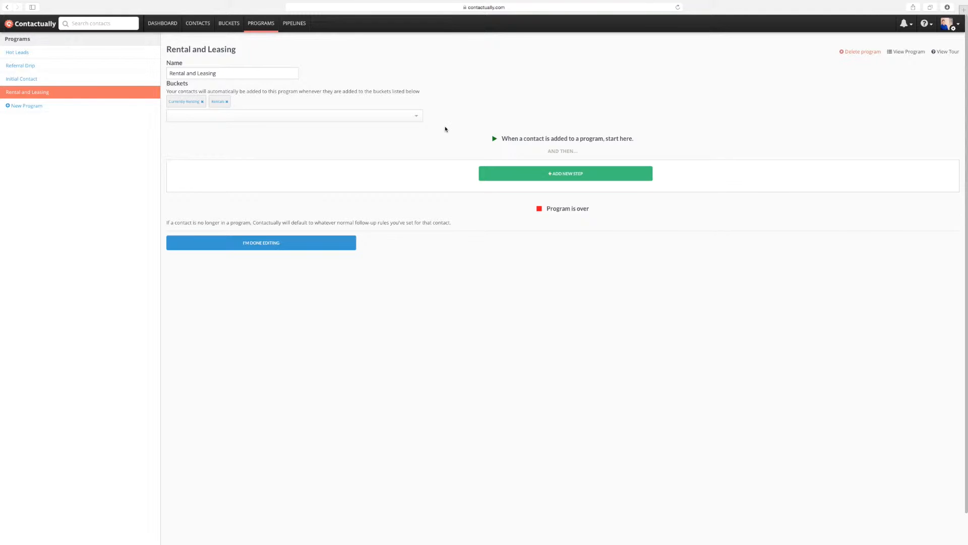
Step: Add a first step that sends an email using the Thinking of you Follow Up template
left_click(565, 173)
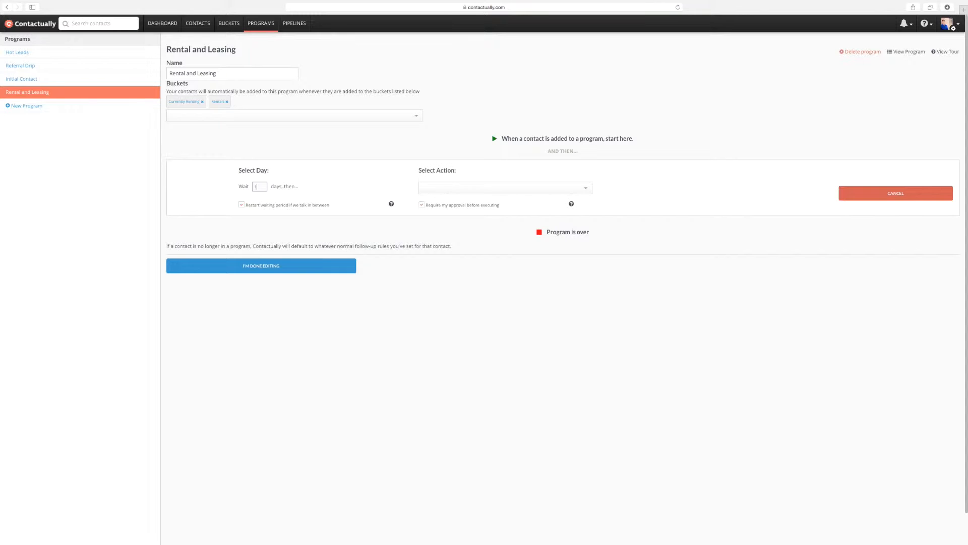
left_click(504, 188)
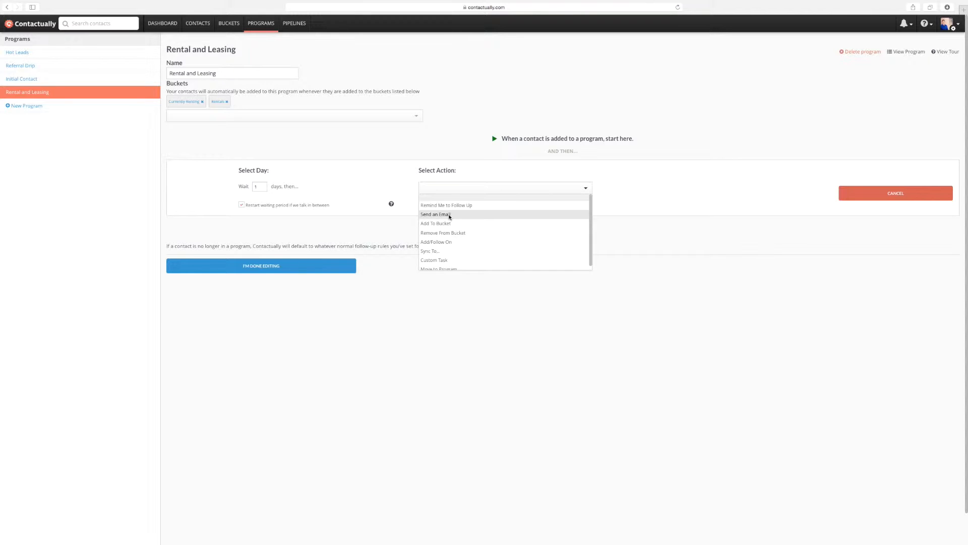
left_click(435, 214)
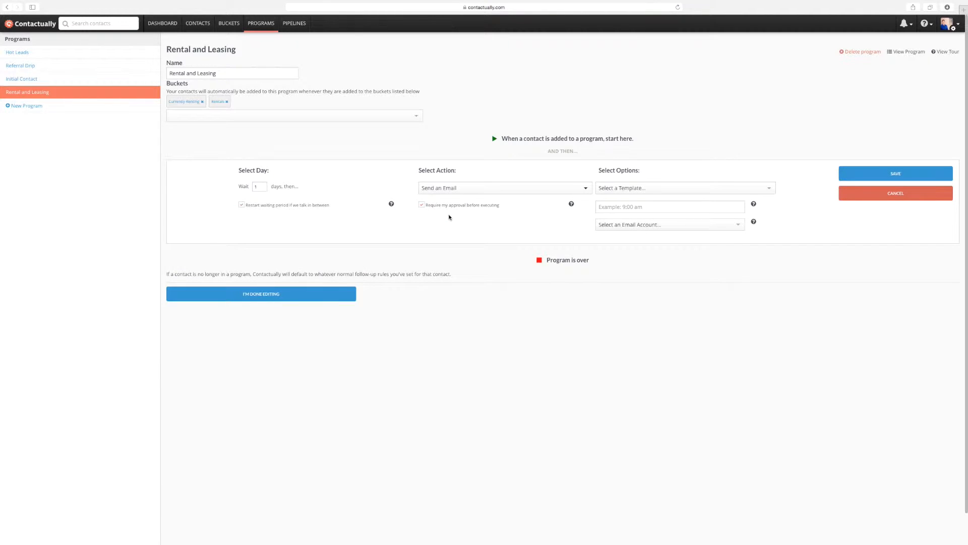
left_click(683, 188)
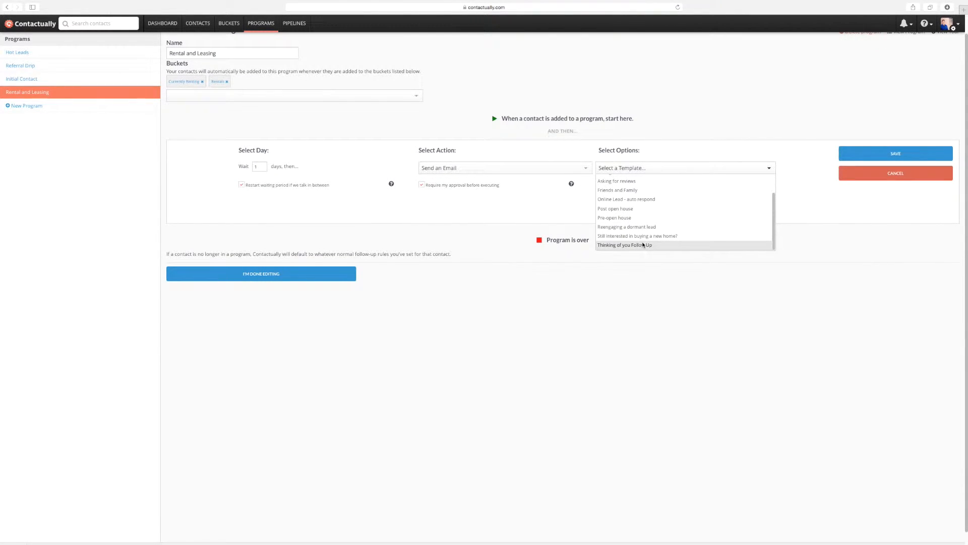
mouse_move(626, 227)
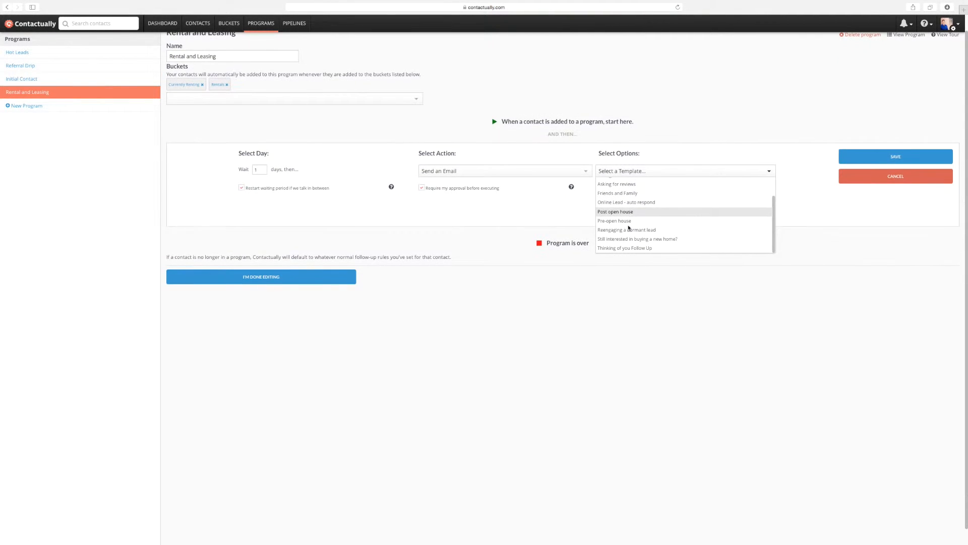
mouse_move(626, 229)
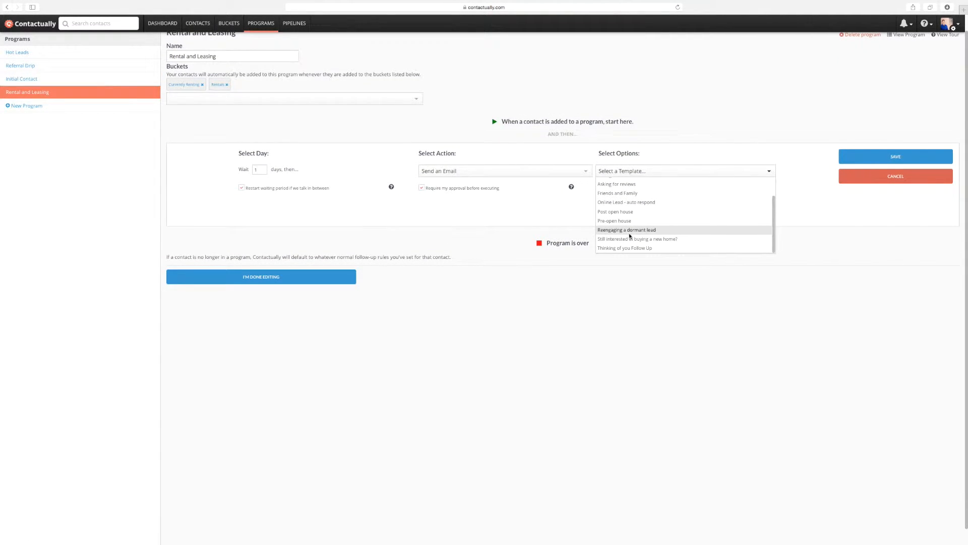
mouse_move(624, 249)
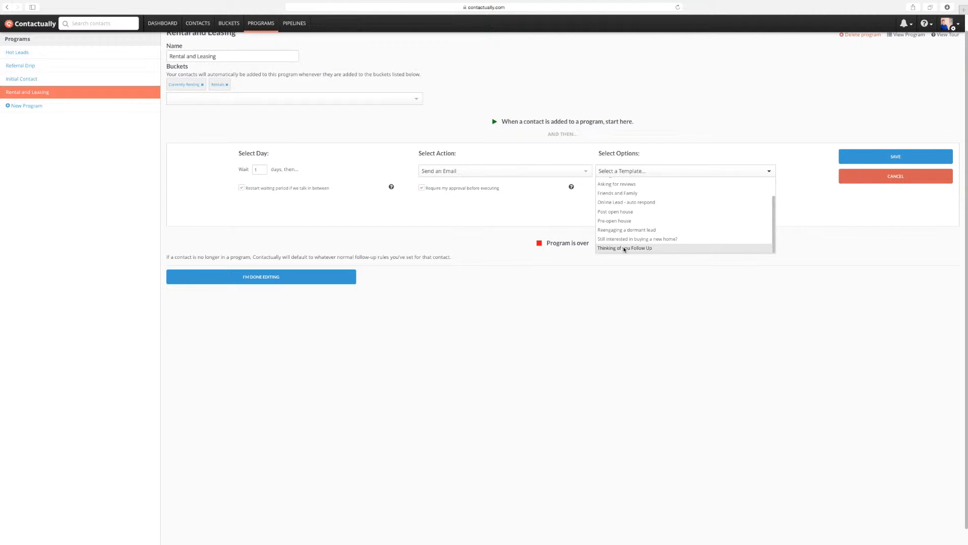
left_click(624, 248)
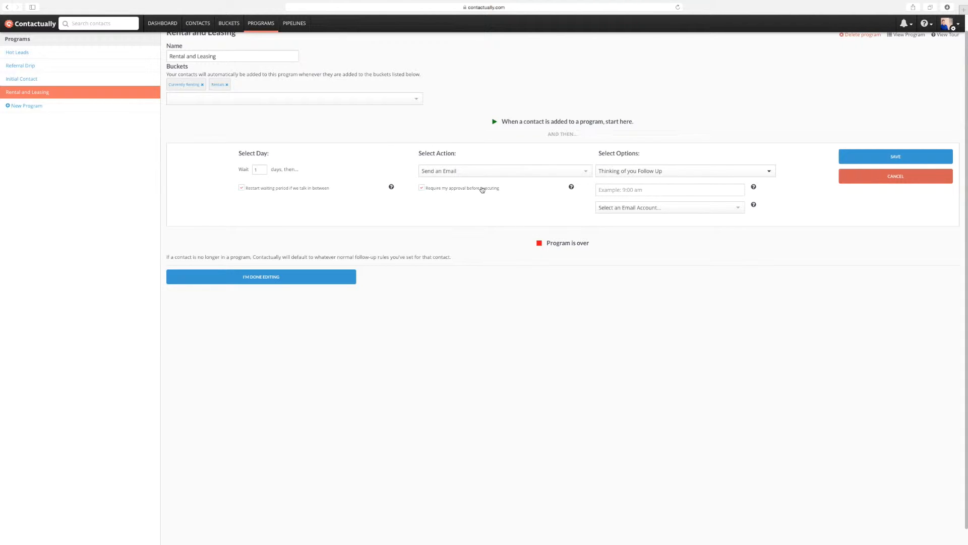
mouse_move(482, 189)
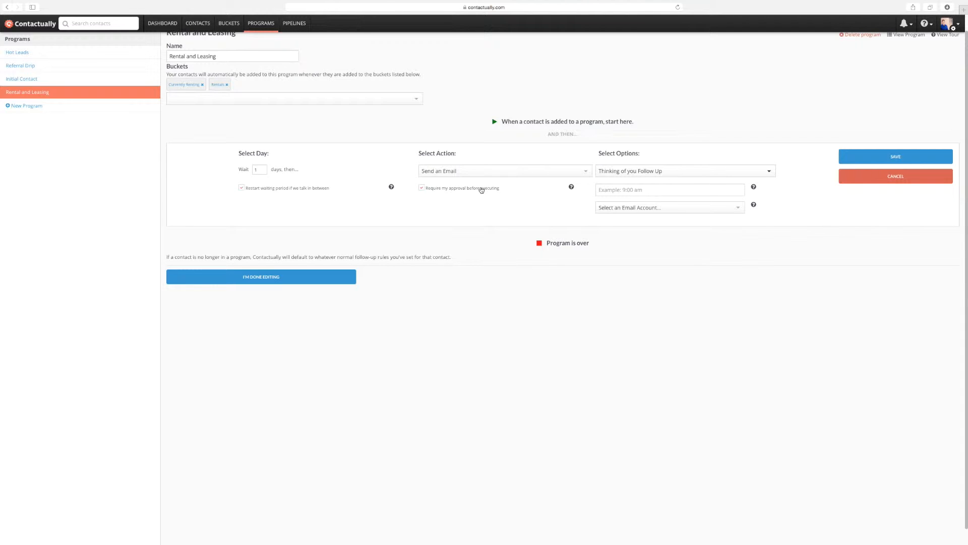
Step: Set the send time to 06:00 am from a Google account and save Step 1
left_click(670, 189)
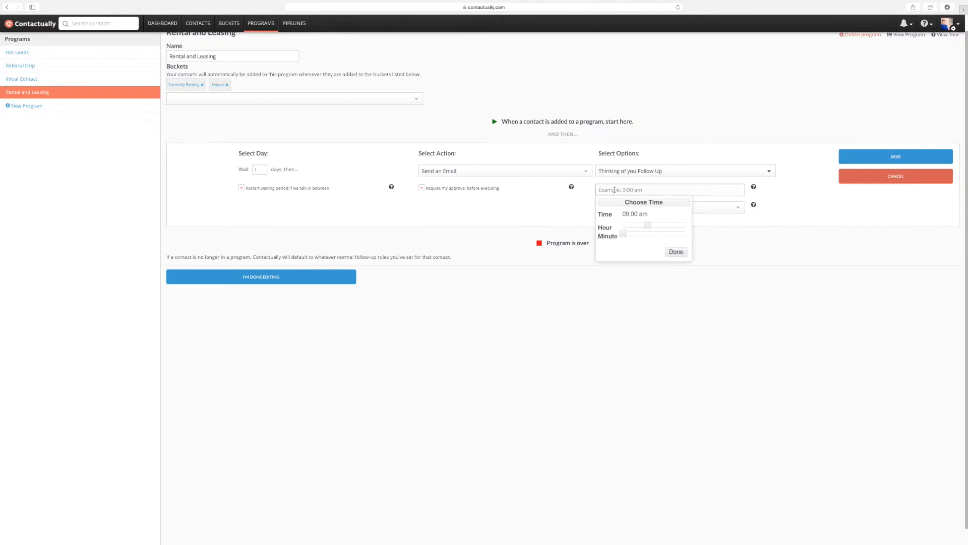
left_click_drag(647, 224, 640, 224)
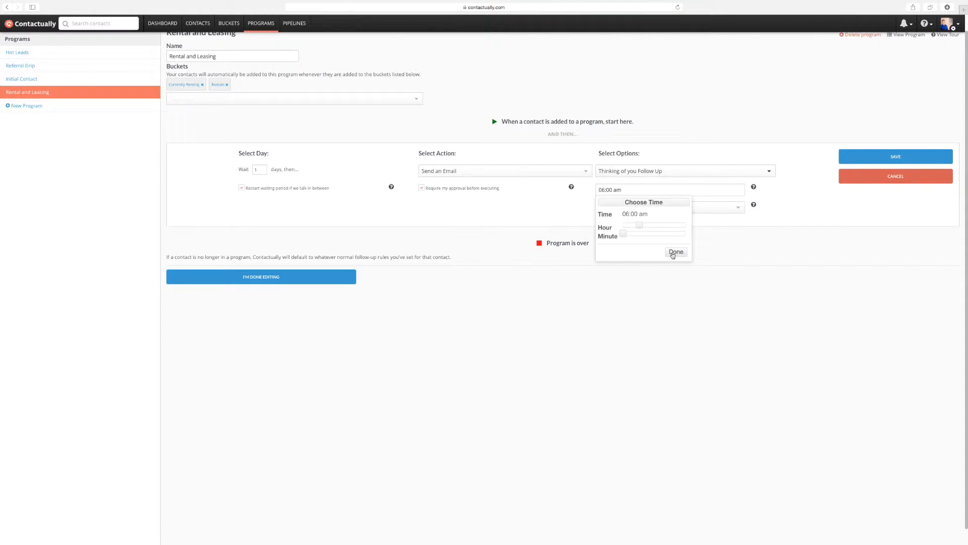
left_click(675, 252)
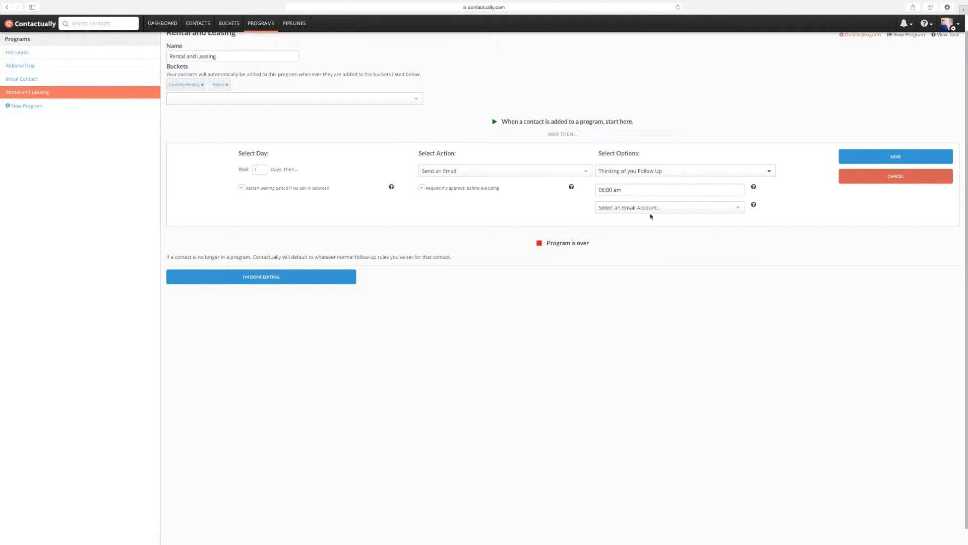
left_click(669, 207)
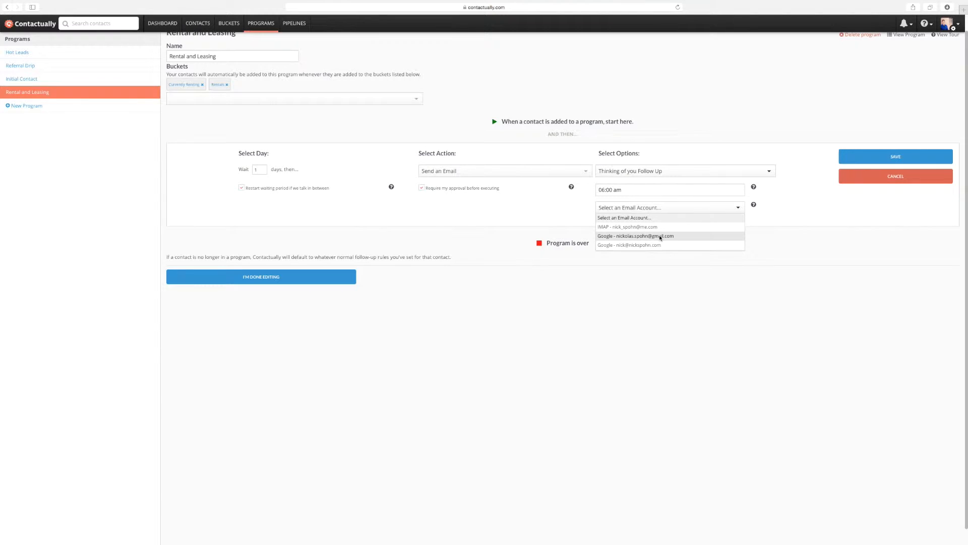
left_click(628, 244)
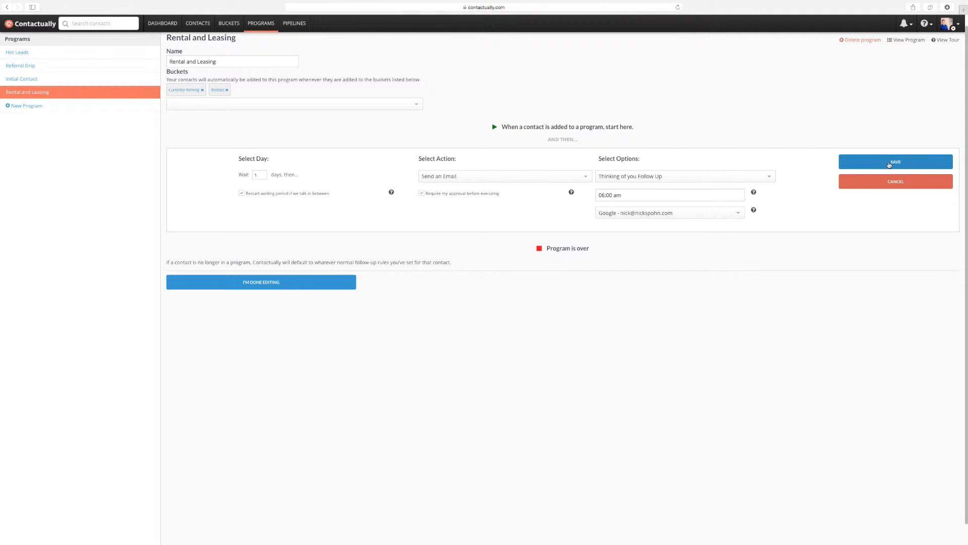
left_click(895, 162)
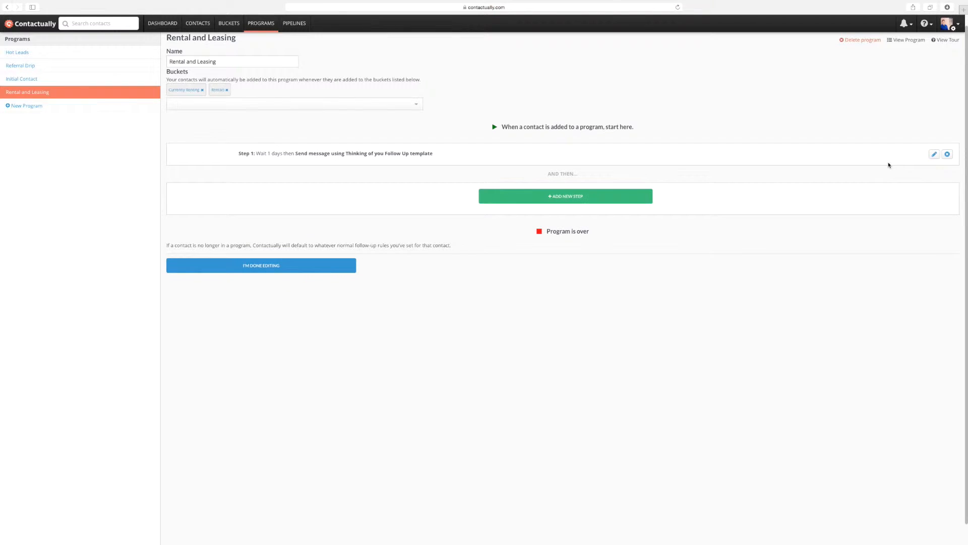
Step: Add a new step waiting 30 days, initially set to send an email
left_click(565, 195)
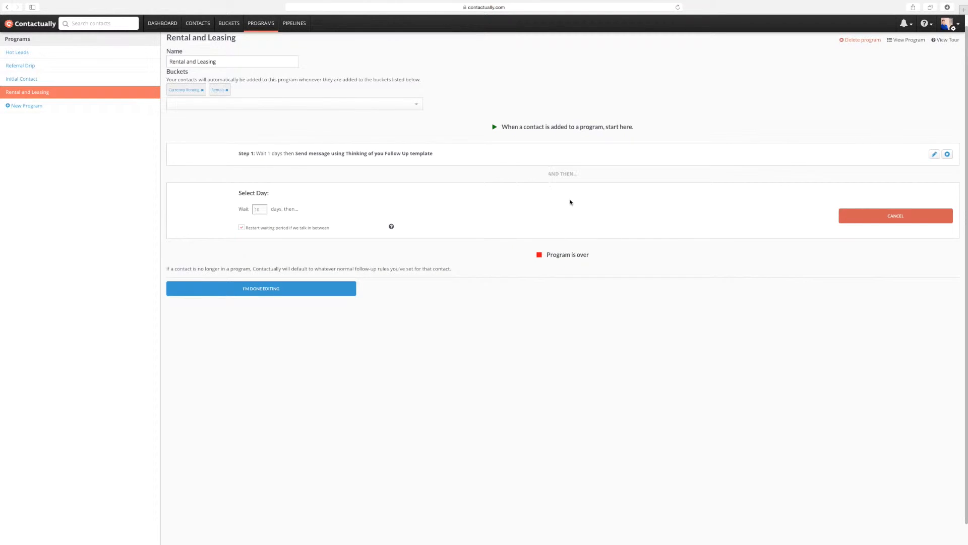
left_click(259, 208)
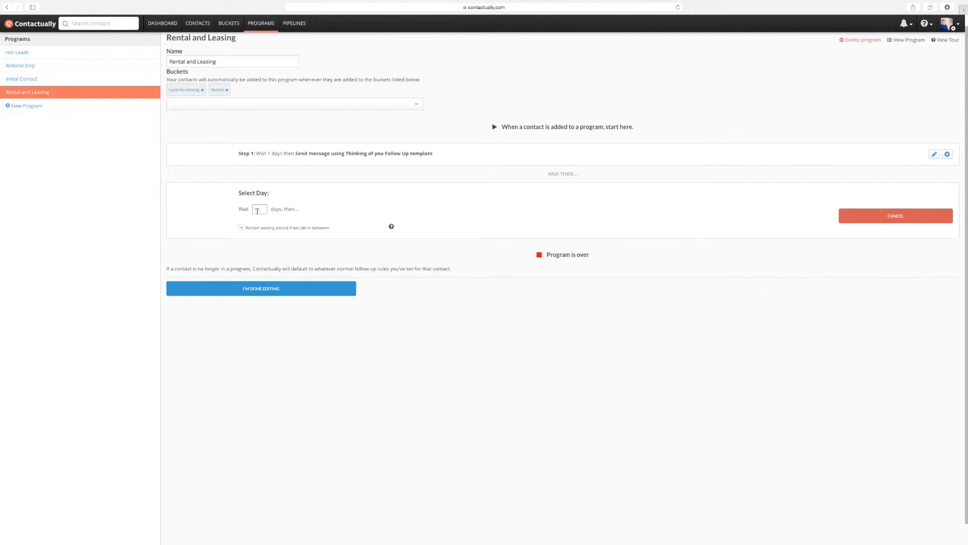
type("30")
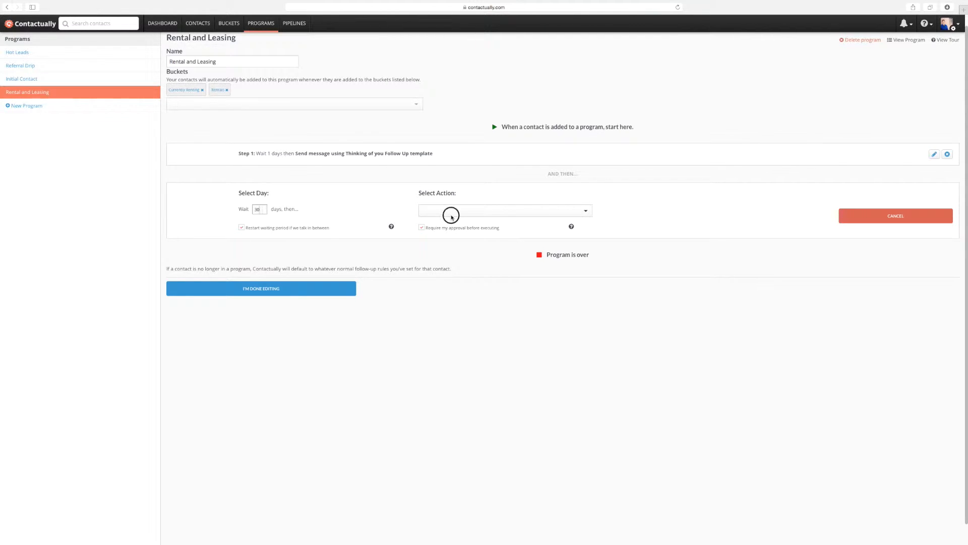
left_click(503, 211)
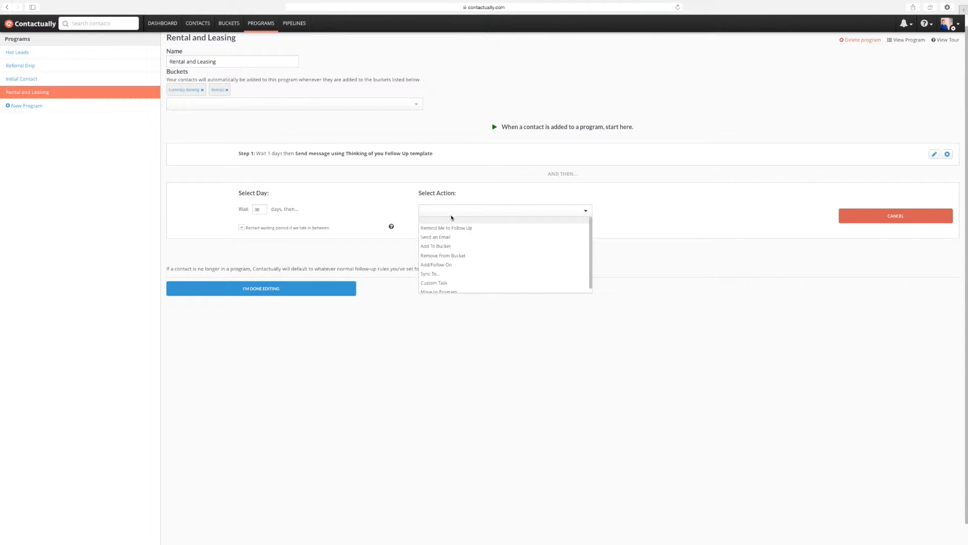
mouse_move(449, 237)
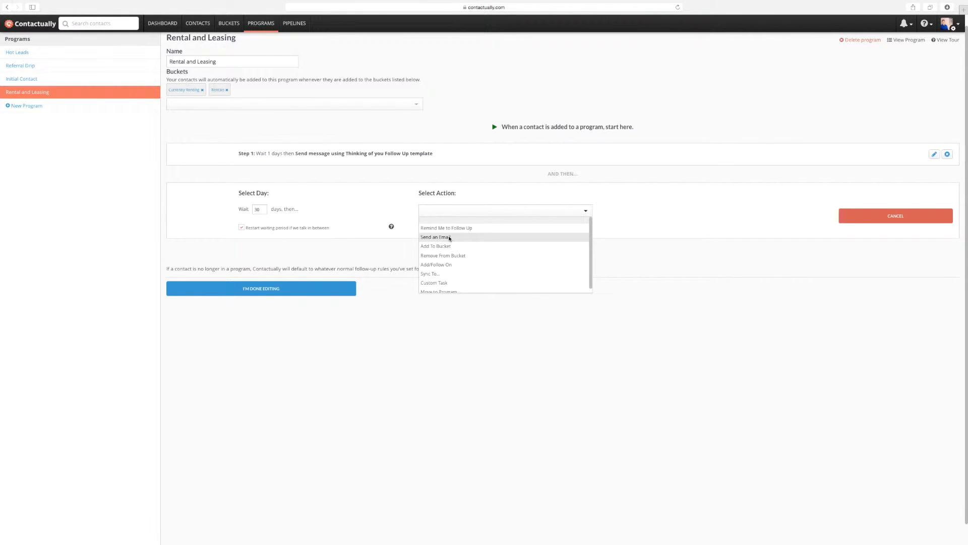
left_click(436, 237)
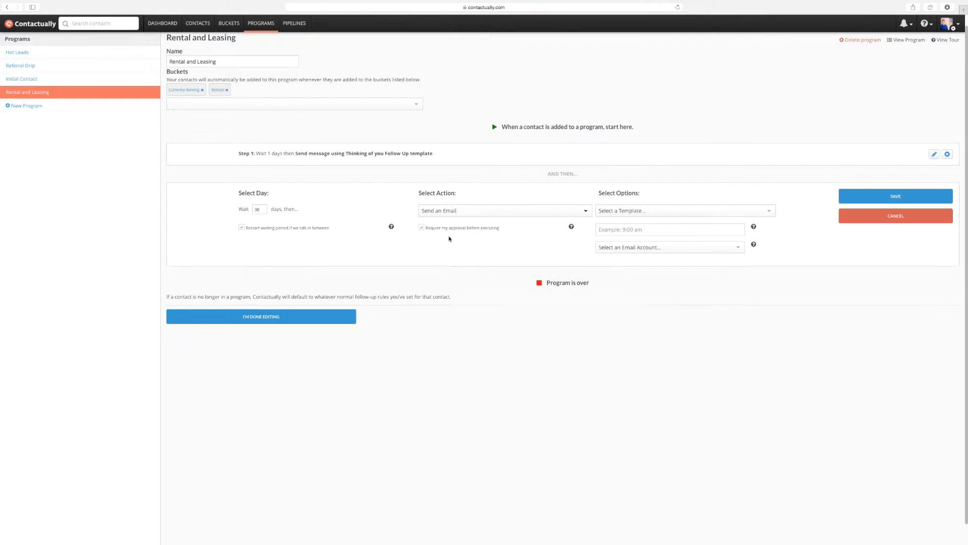
left_click(684, 210)
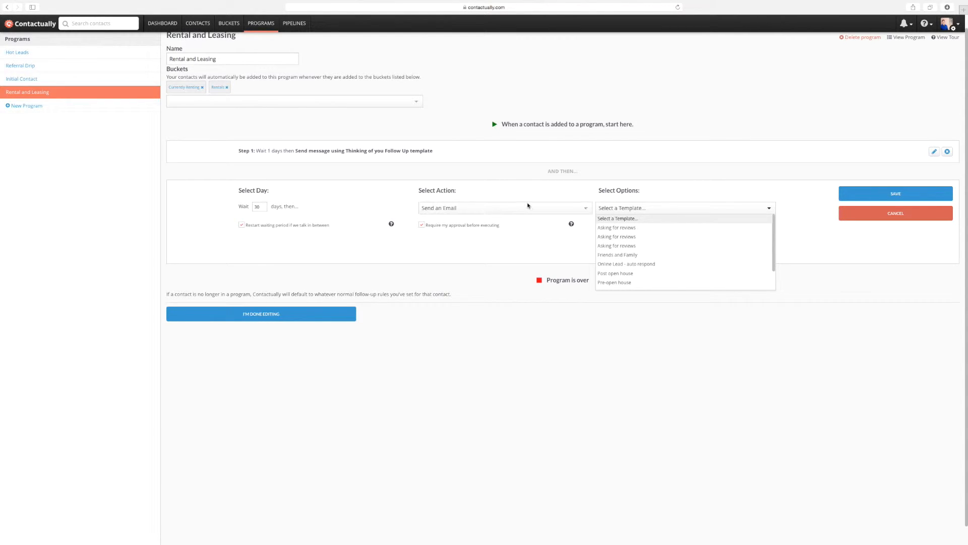
Step: Change the step to Remind Me to Follow Up and save it as Step 2
left_click(504, 208)
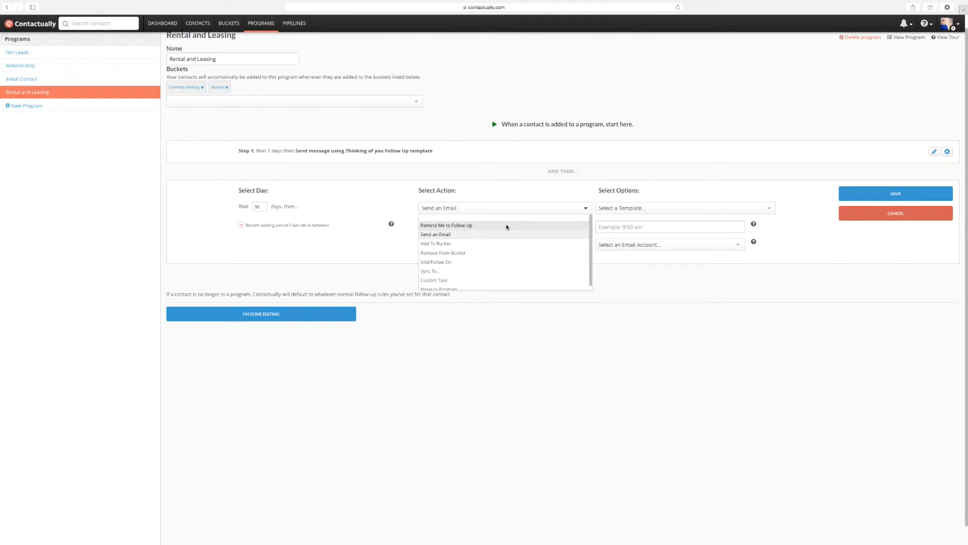
left_click(446, 225)
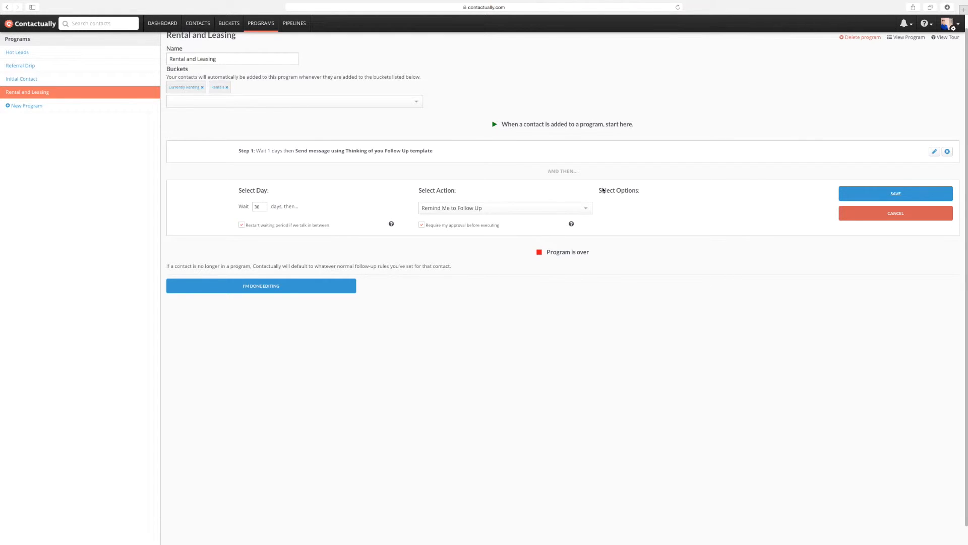
mouse_move(381, 246)
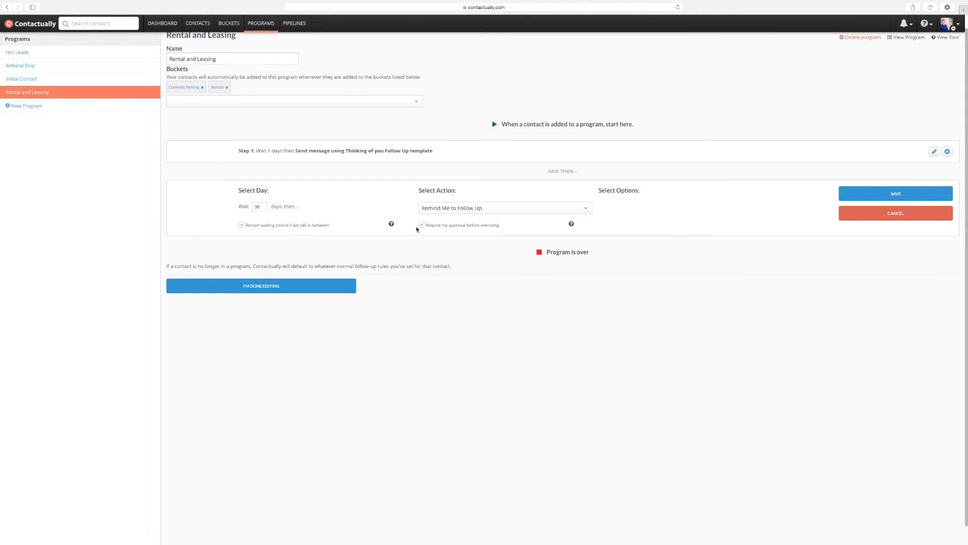
left_click(896, 193)
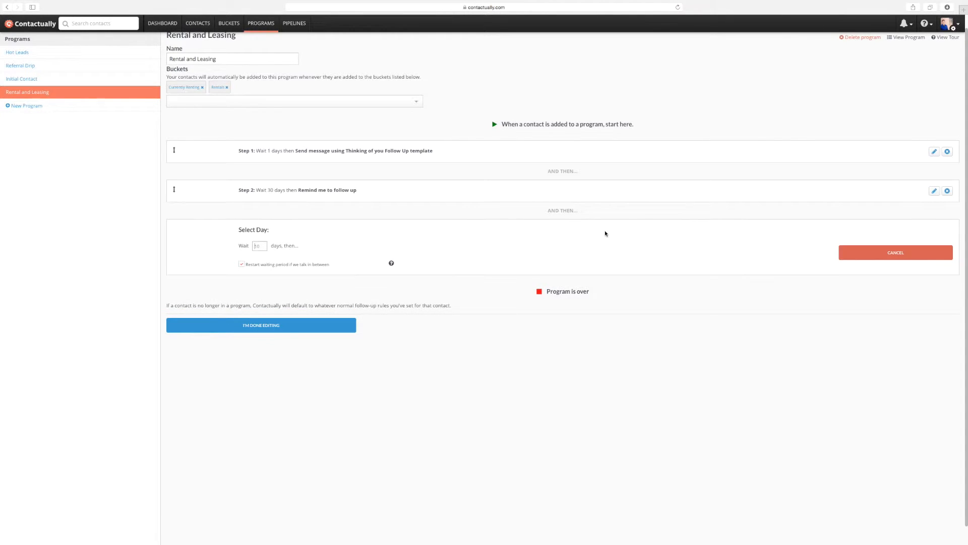
Step: Set step 3 to wait 60 days and send the Thinking of you Follow Up email
left_click(259, 247)
type("60")
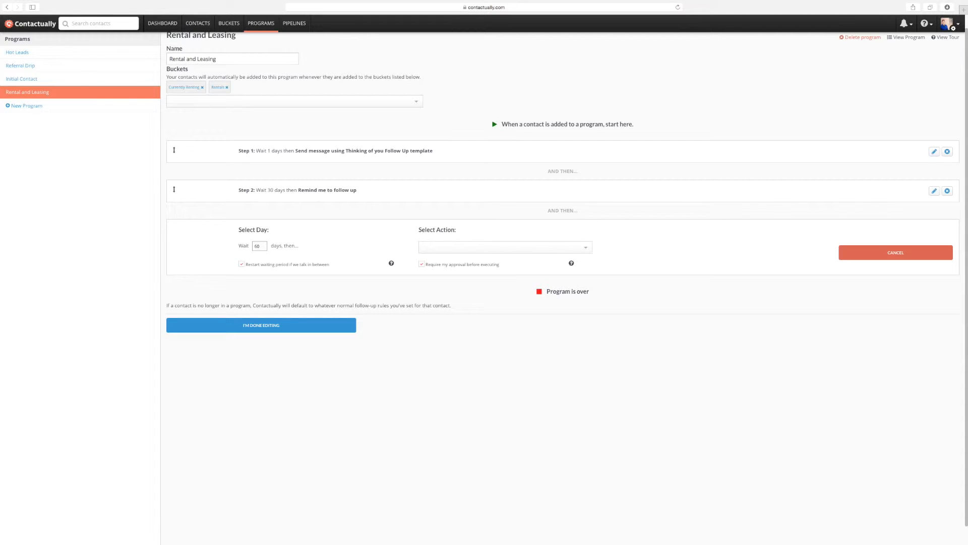
mouse_move(333, 244)
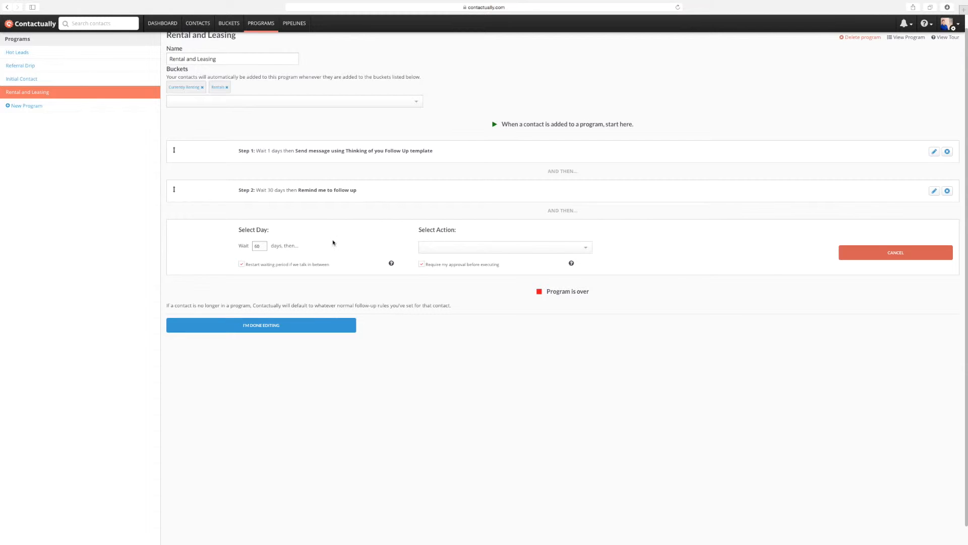
left_click(504, 248)
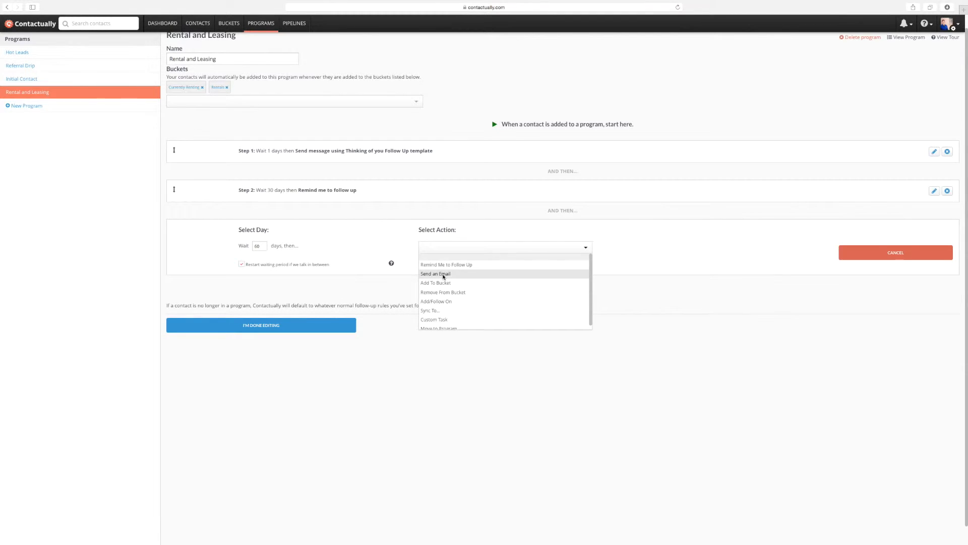
left_click(436, 274)
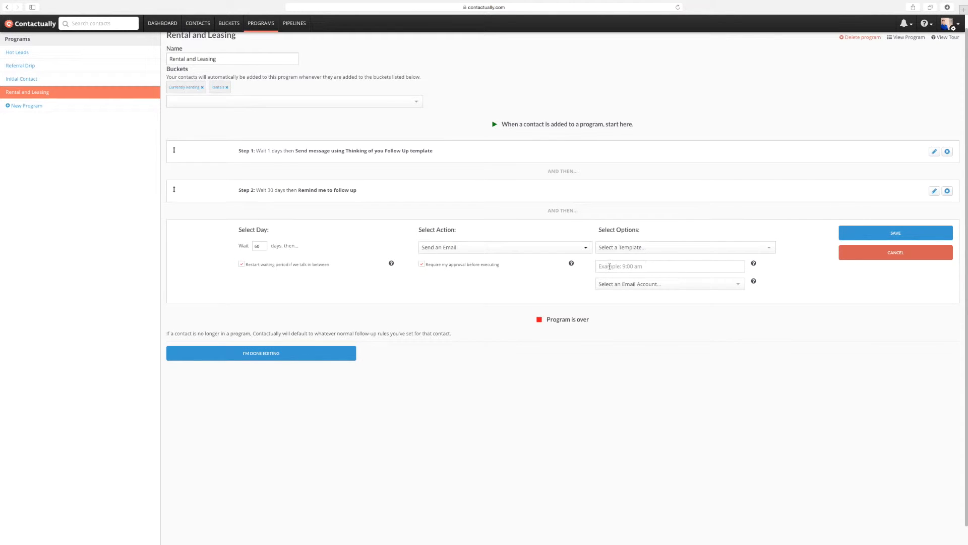
left_click(684, 247)
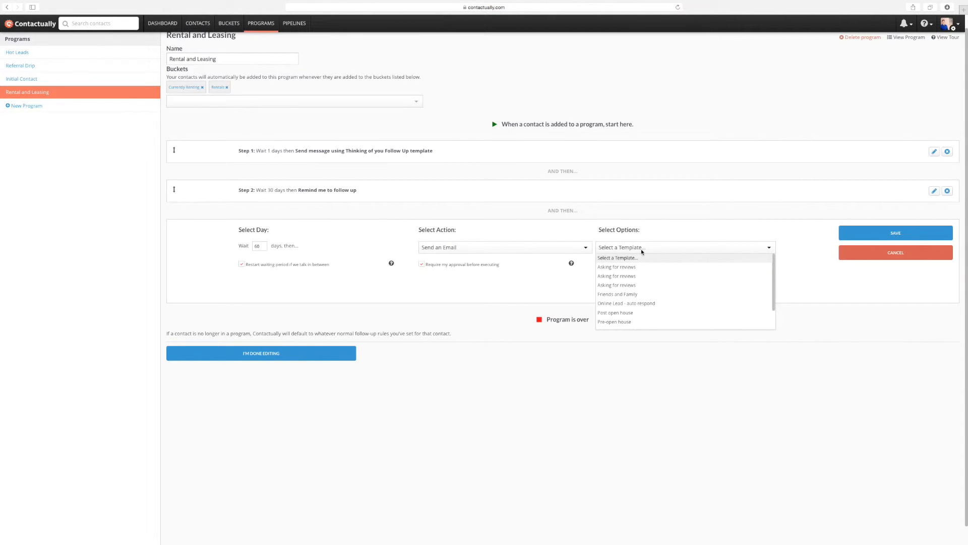
scroll("down", 3)
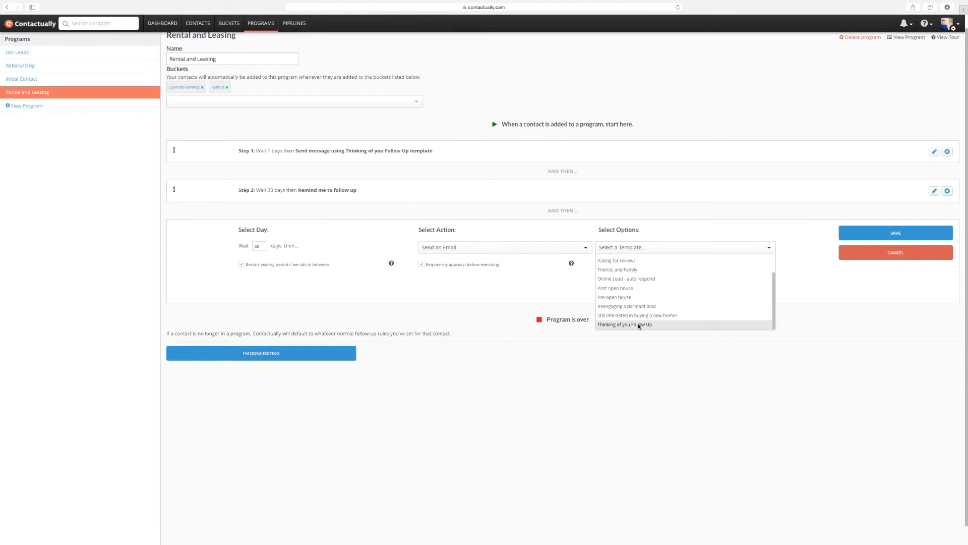
left_click(625, 324)
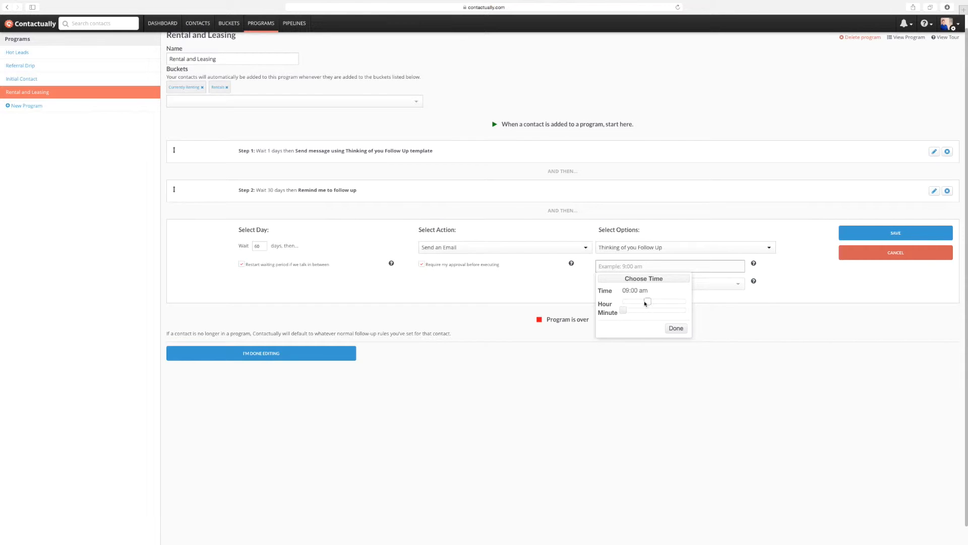
Step: Schedule it for 06:00 am from the Google account and save Step 3
left_click_drag(648, 302, 640, 301)
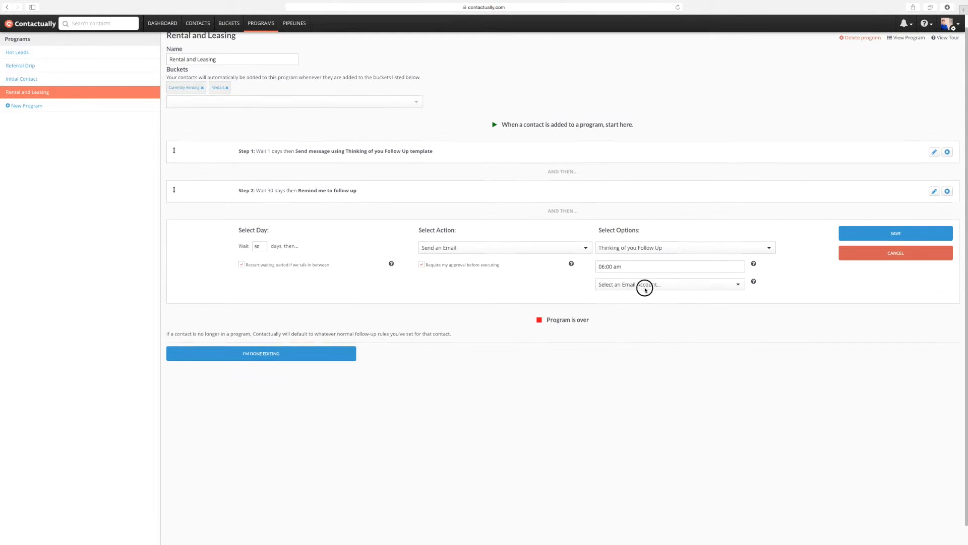
left_click(669, 285)
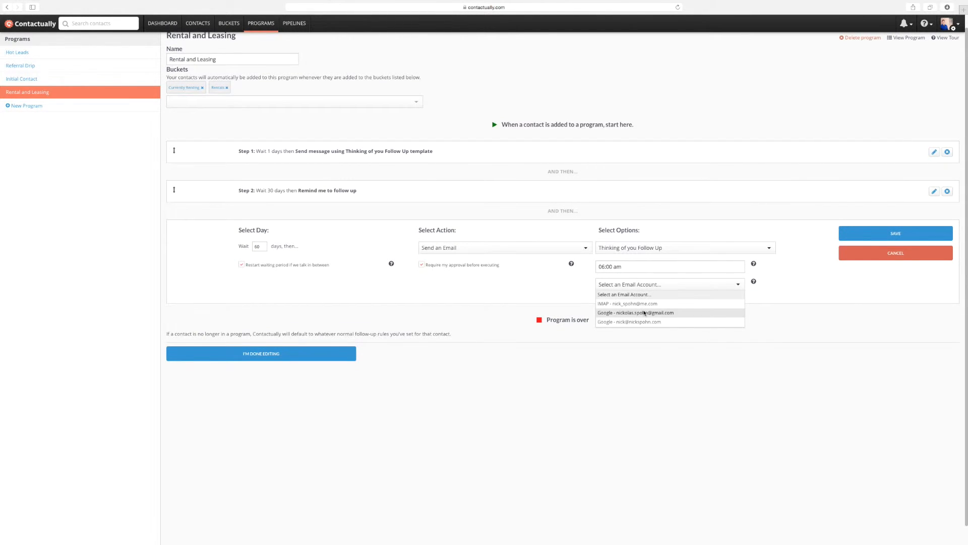
left_click(629, 321)
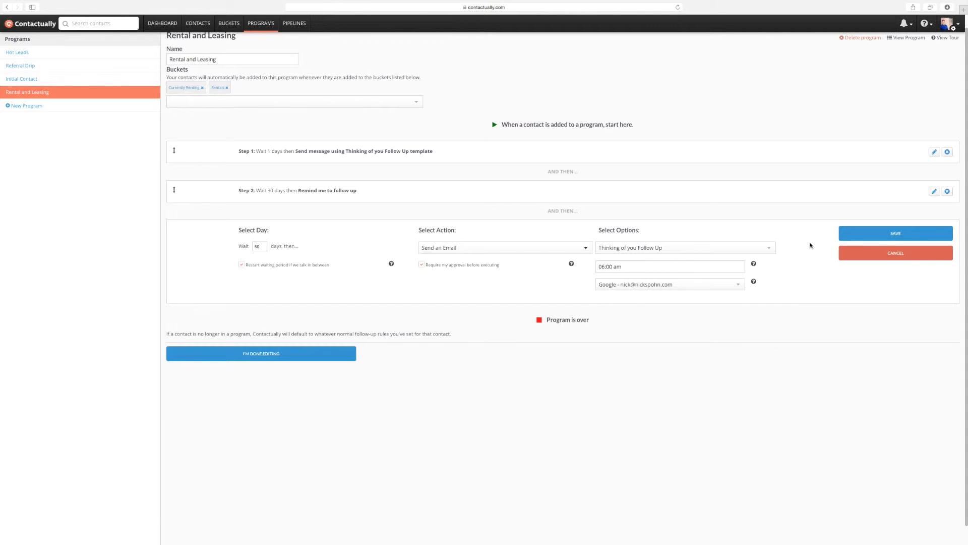
left_click(895, 233)
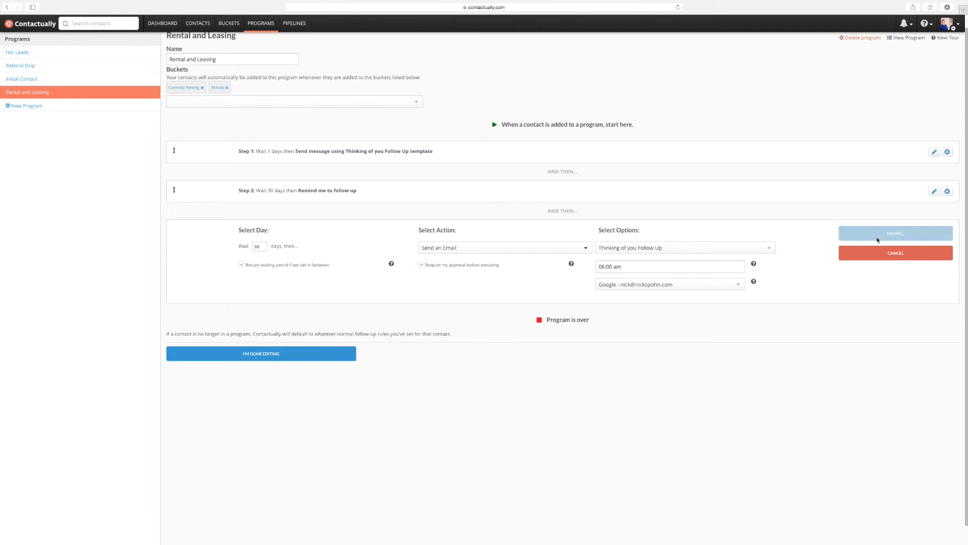
left_click(895, 233)
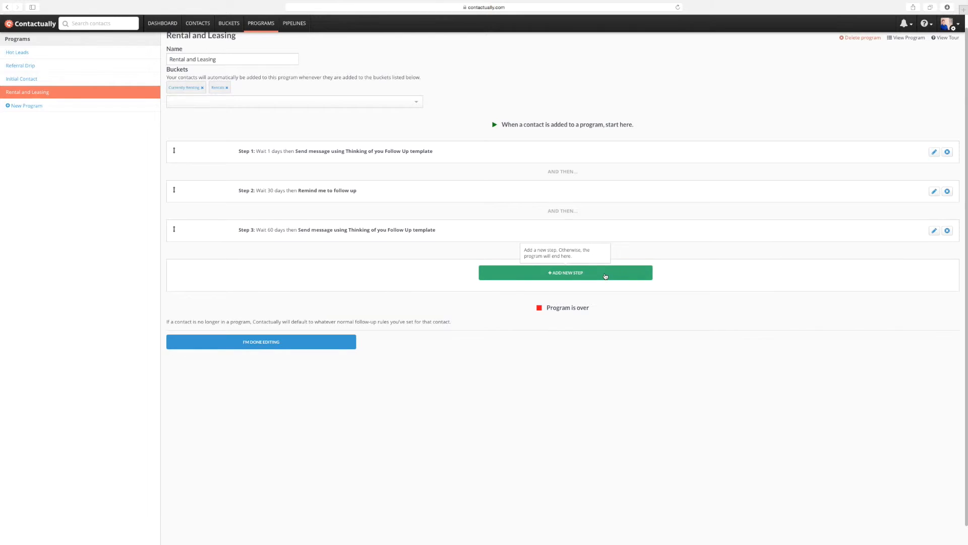
Step: Add step 4 waiting 90 days to send the Thinking of you Follow Up email
left_click(565, 272)
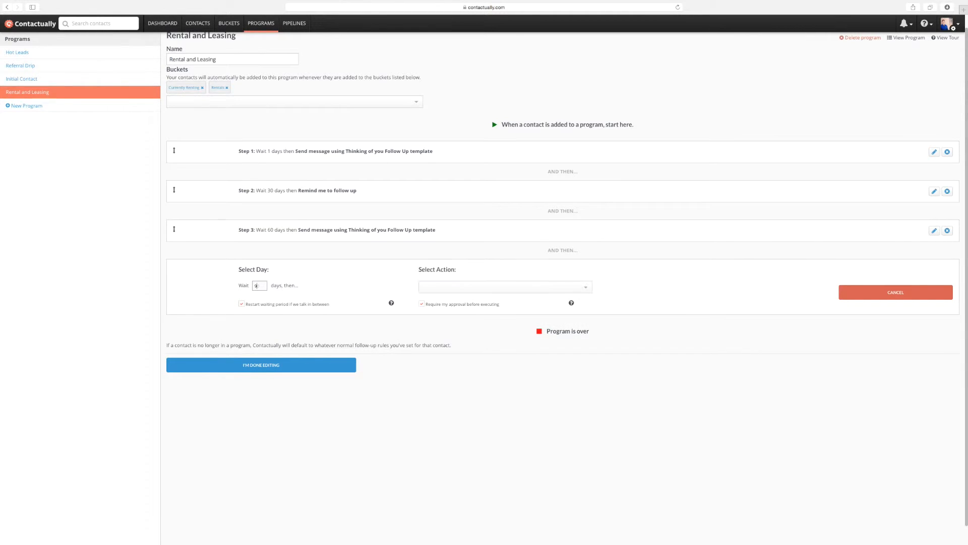
type("0")
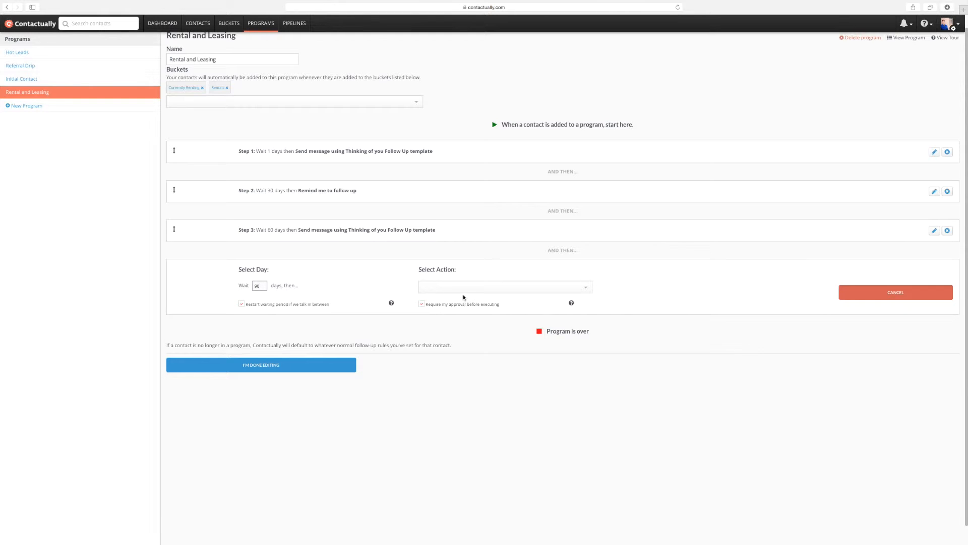
left_click(504, 286)
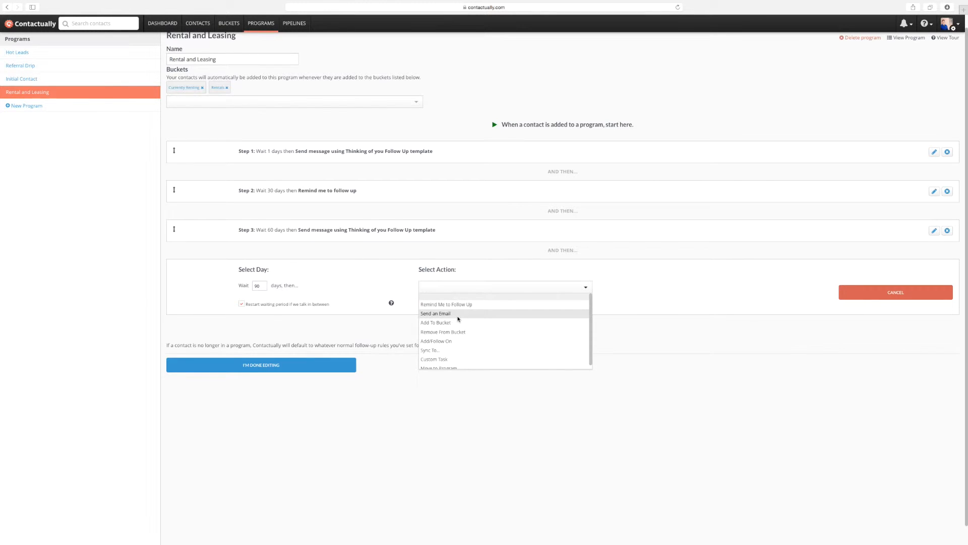
left_click(434, 313)
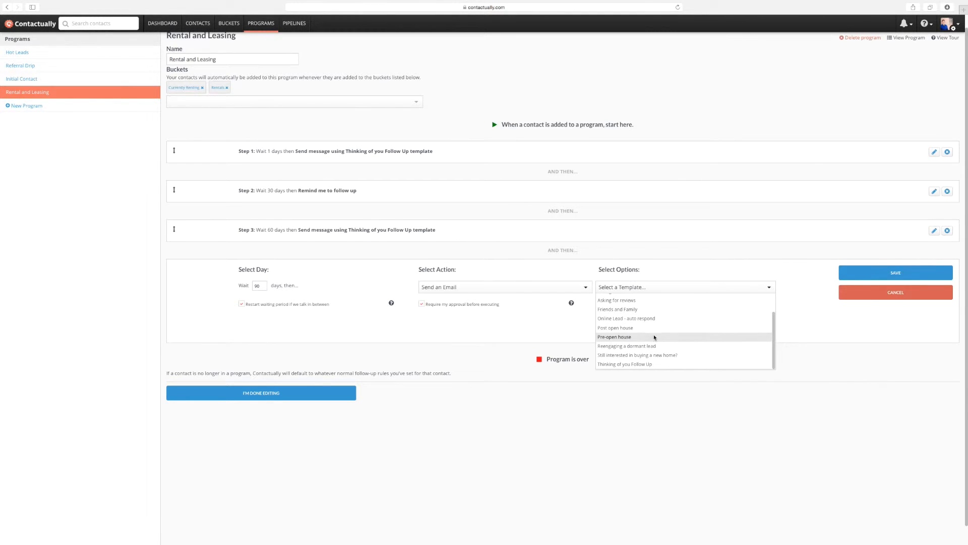
left_click(625, 364)
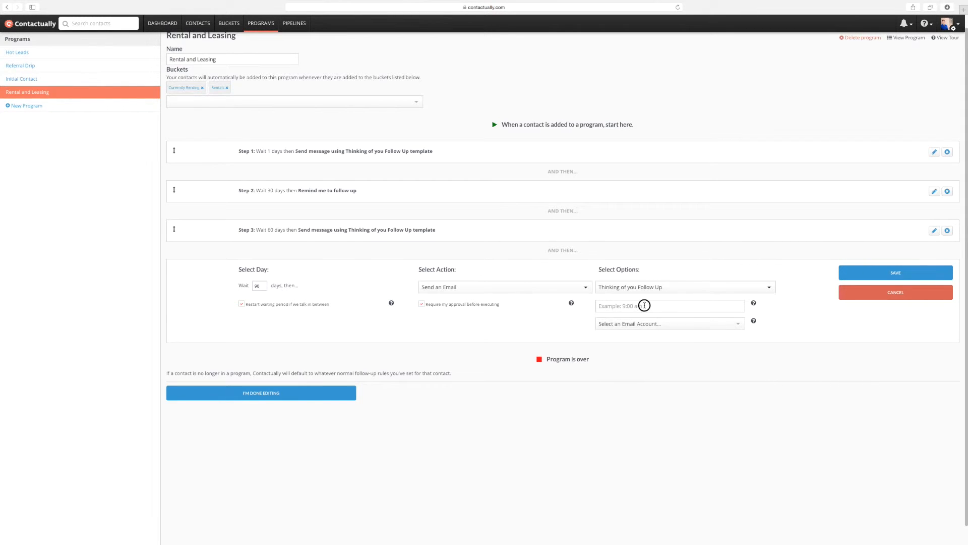
Step: Schedule it for 06:00 am from the Google account and save Step 4
left_click(670, 306)
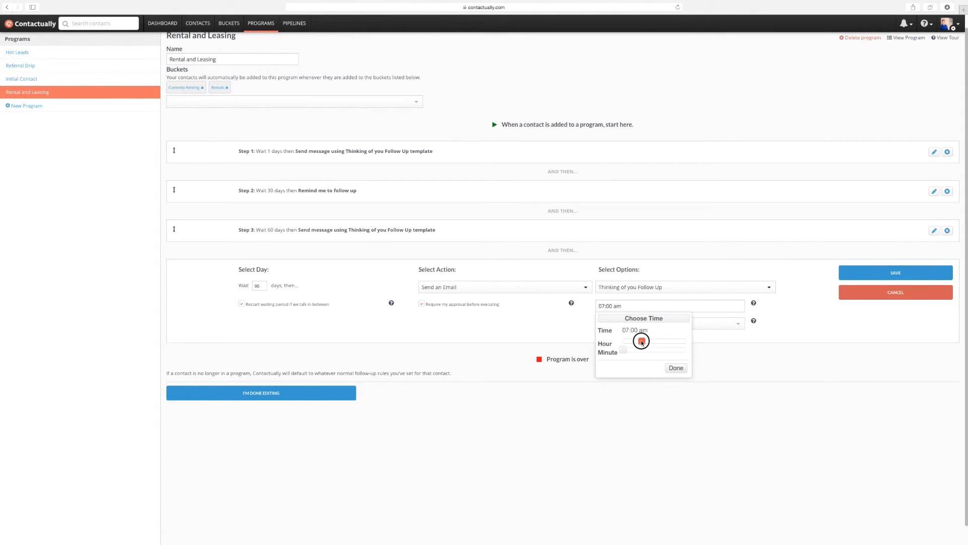
left_click_drag(641, 342, 623, 342)
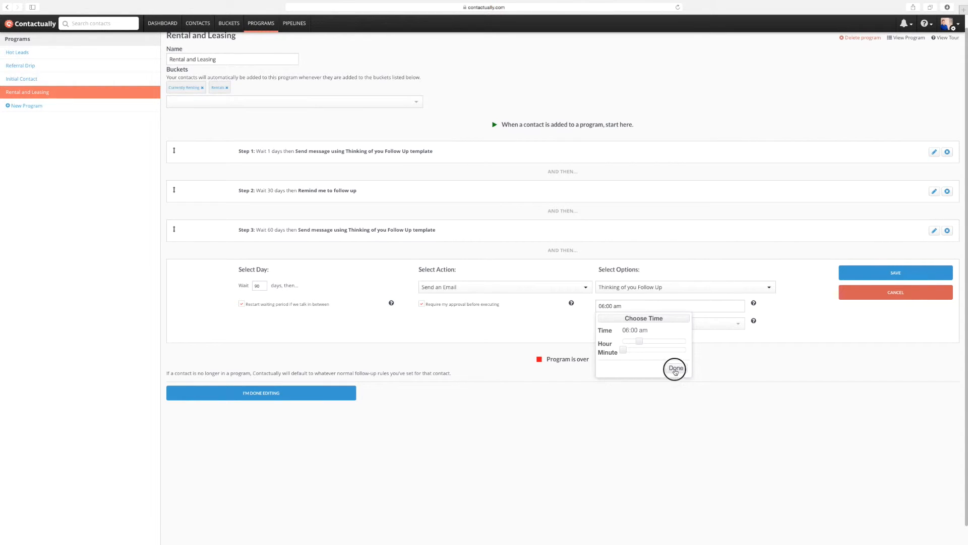
left_click(675, 368)
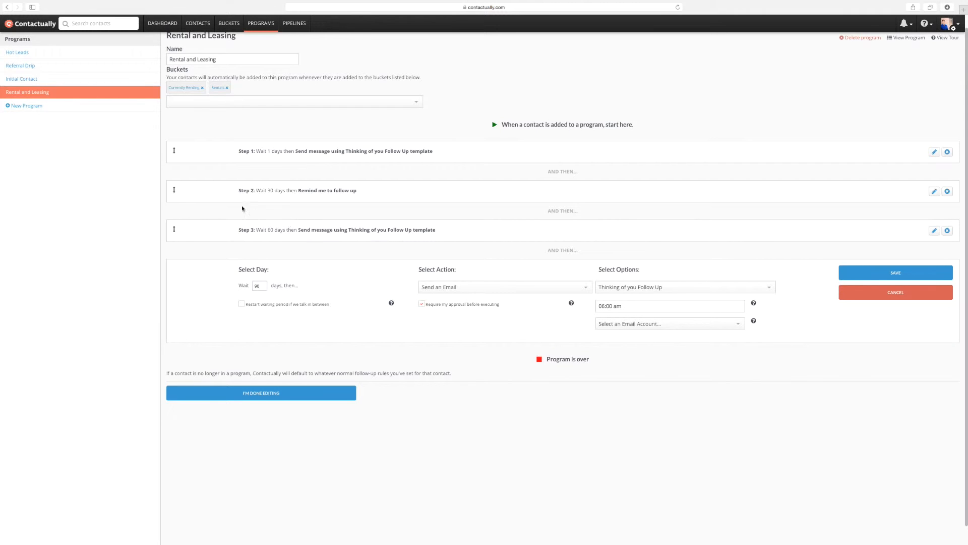
mouse_move(235, 321)
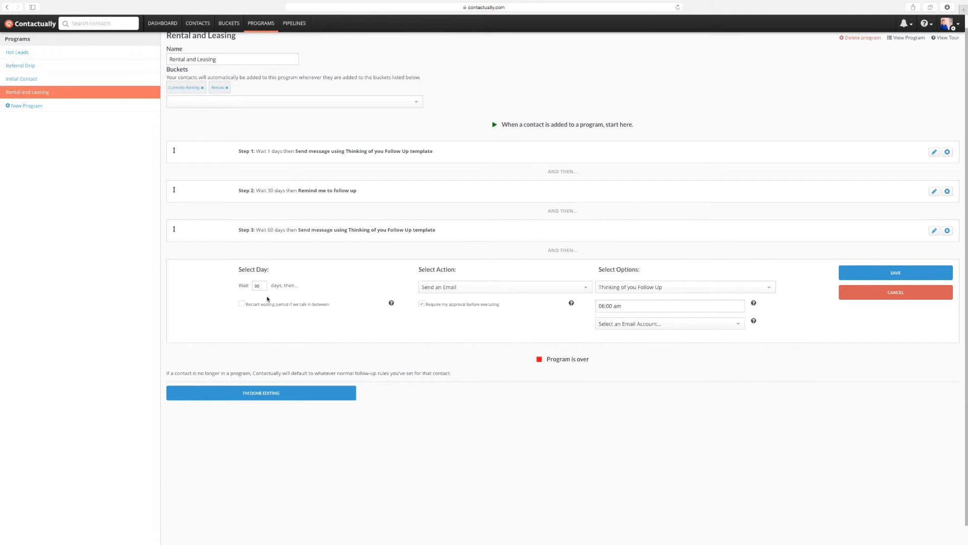
mouse_move(283, 299)
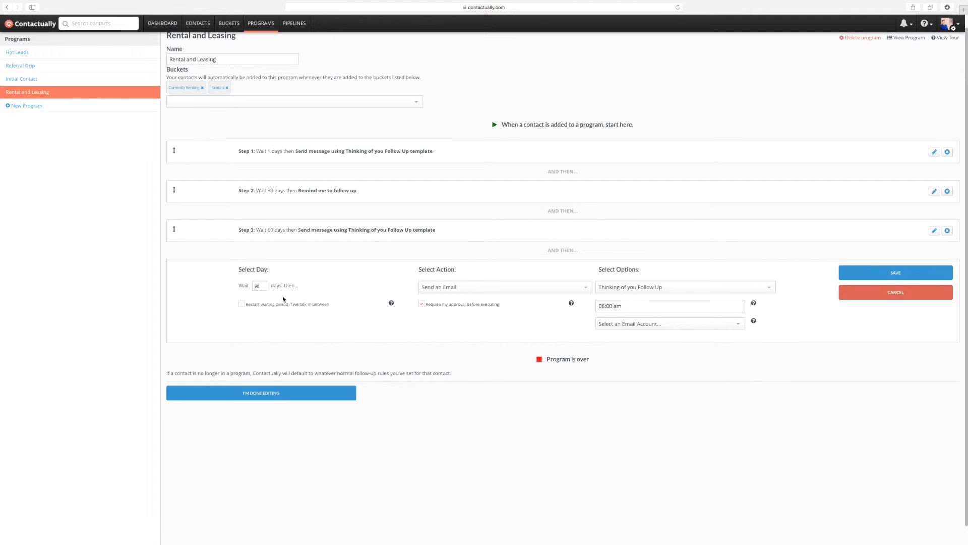
left_click(669, 323)
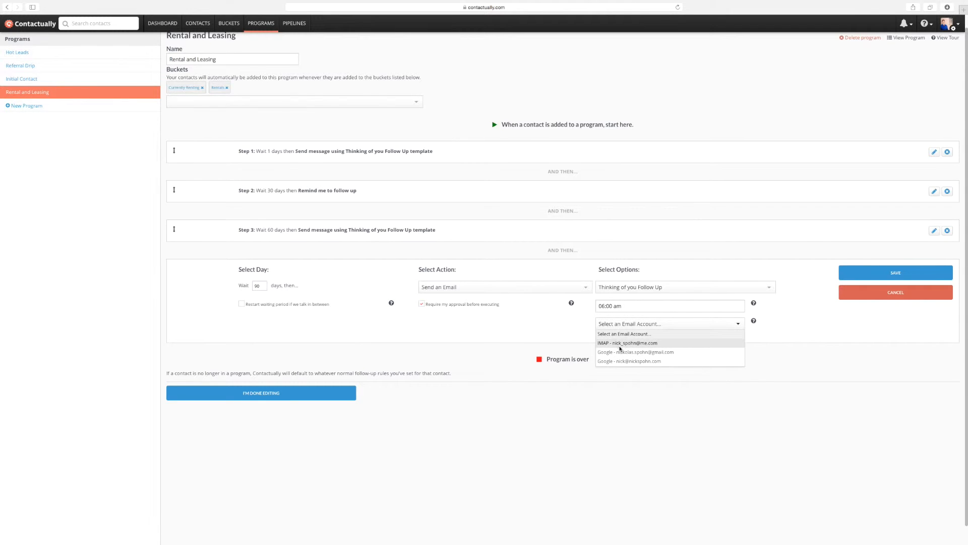
left_click(629, 361)
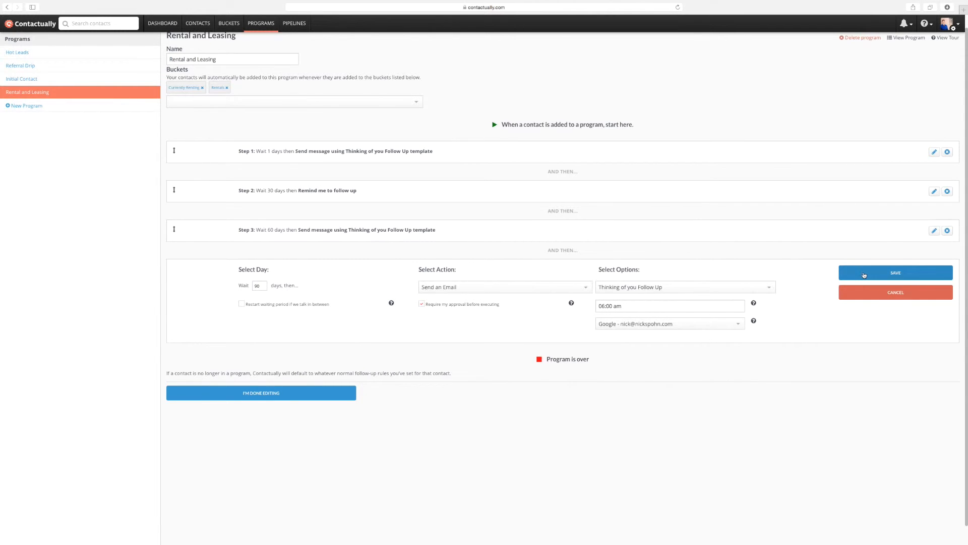
left_click(896, 272)
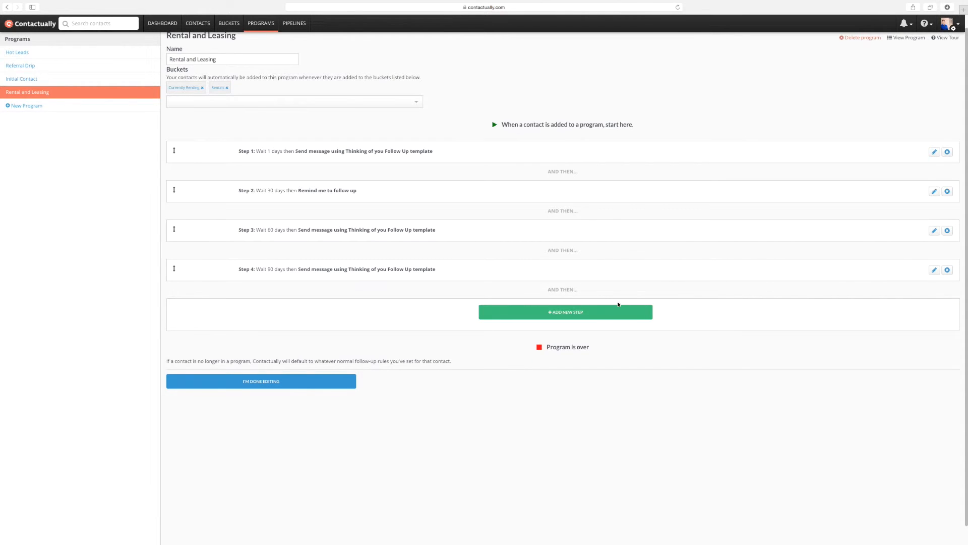
Step: Add step 5 waiting 90 days without restarting on contact, set to send an email
left_click(565, 312)
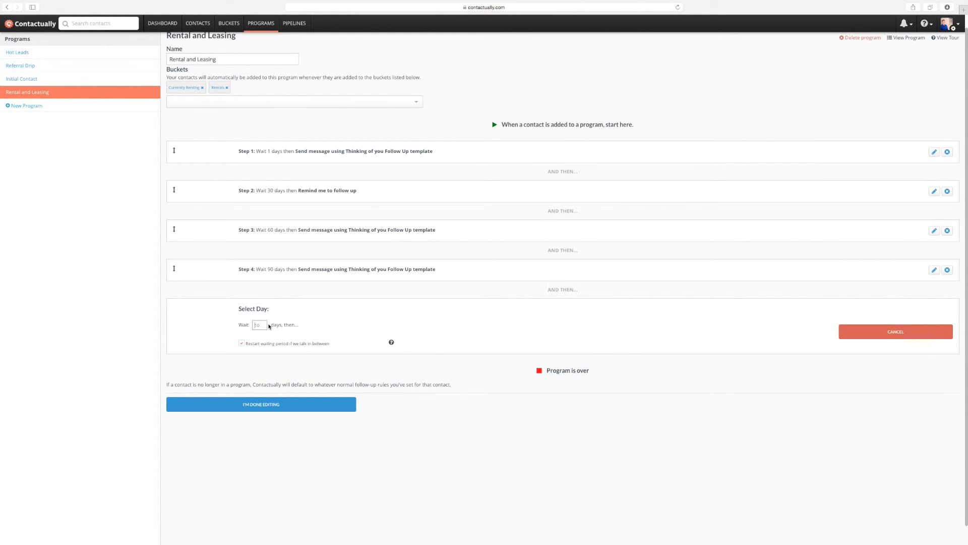
type("90")
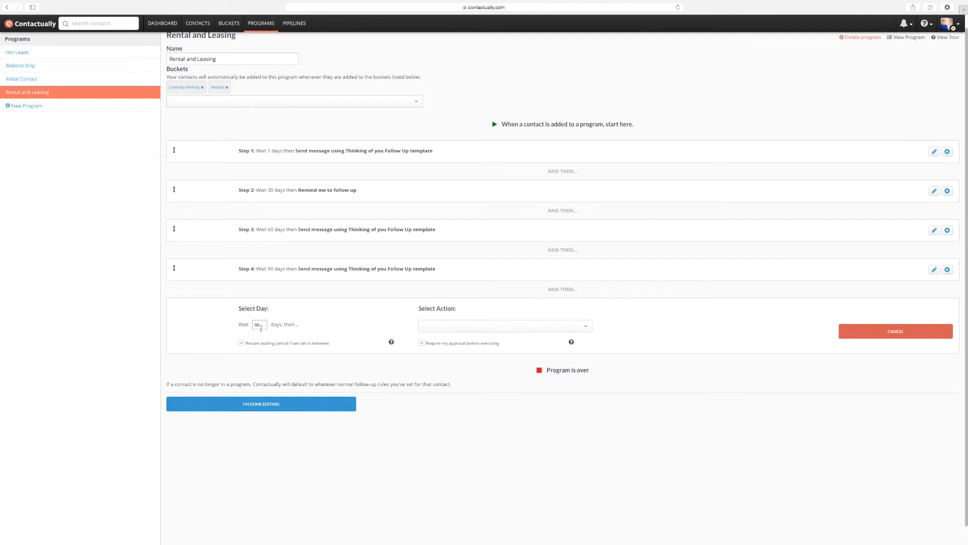
left_click(241, 343)
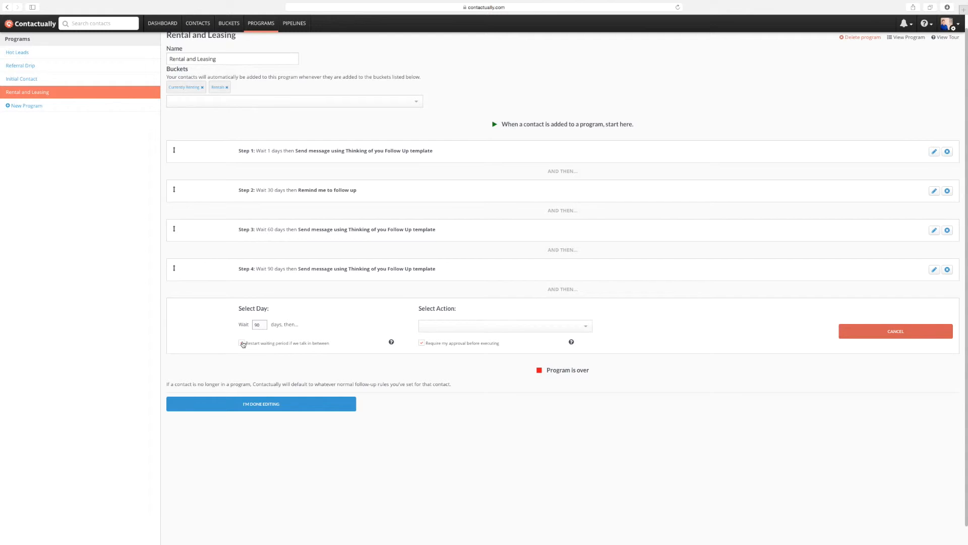
left_click(241, 343)
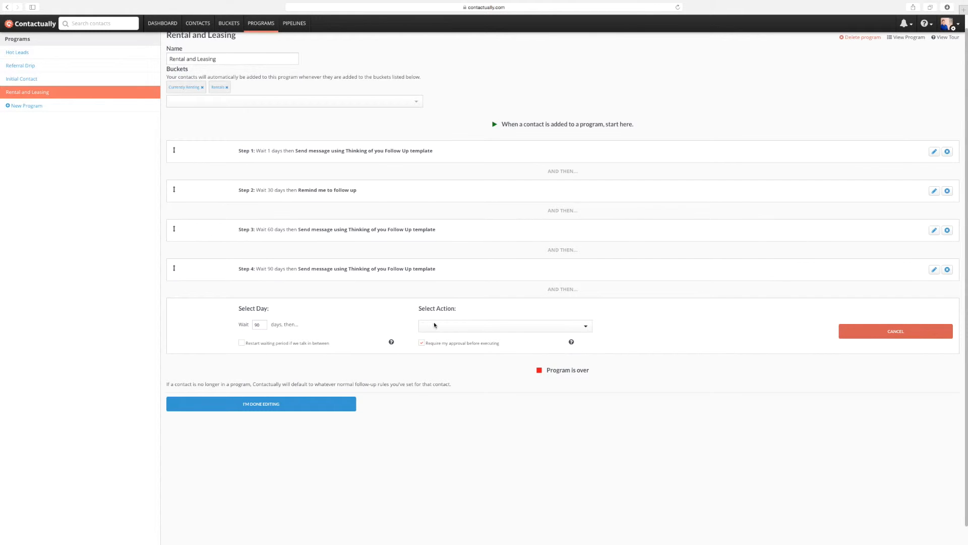
left_click(505, 325)
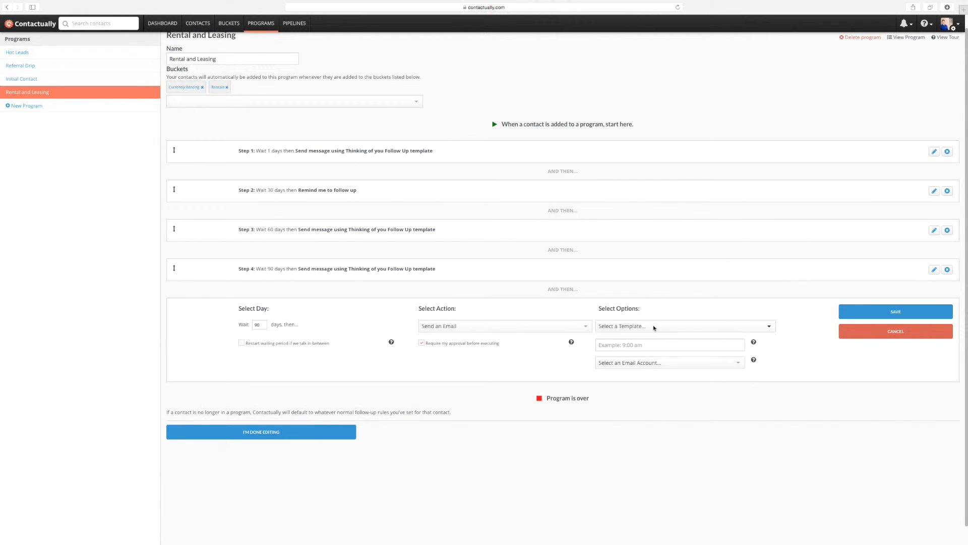
Step: Use the Still interested in buying a new home? template at 06:00 am from Google and save Step 5
left_click(684, 326)
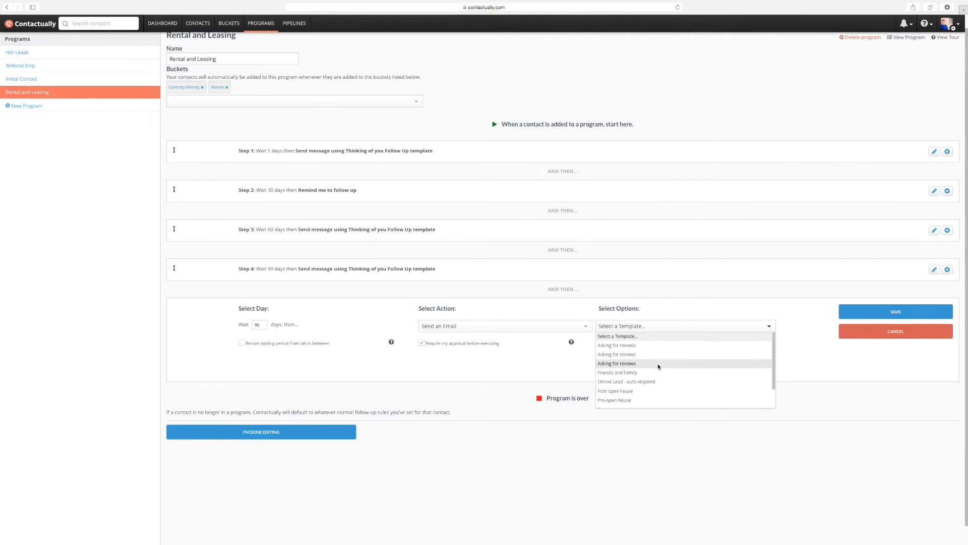
scroll("down", 3)
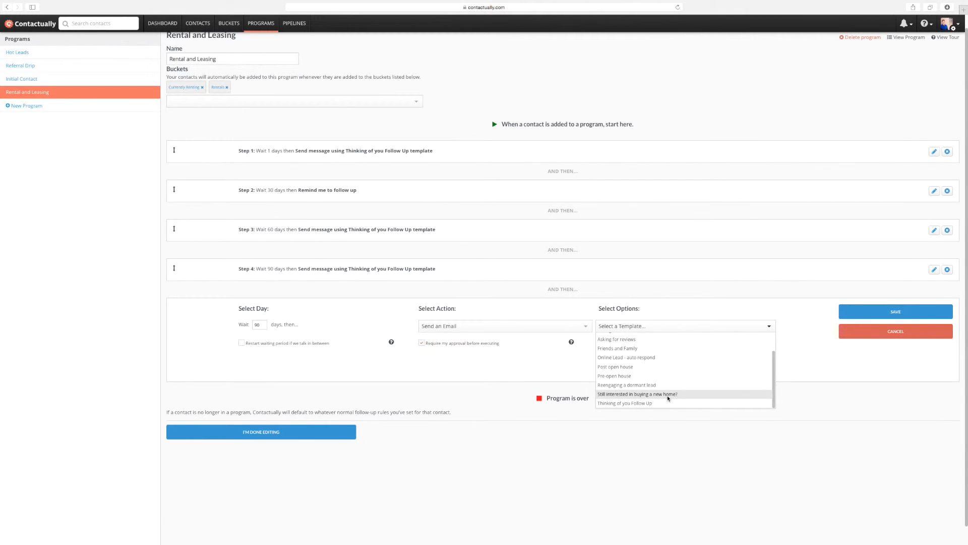
left_click(637, 395)
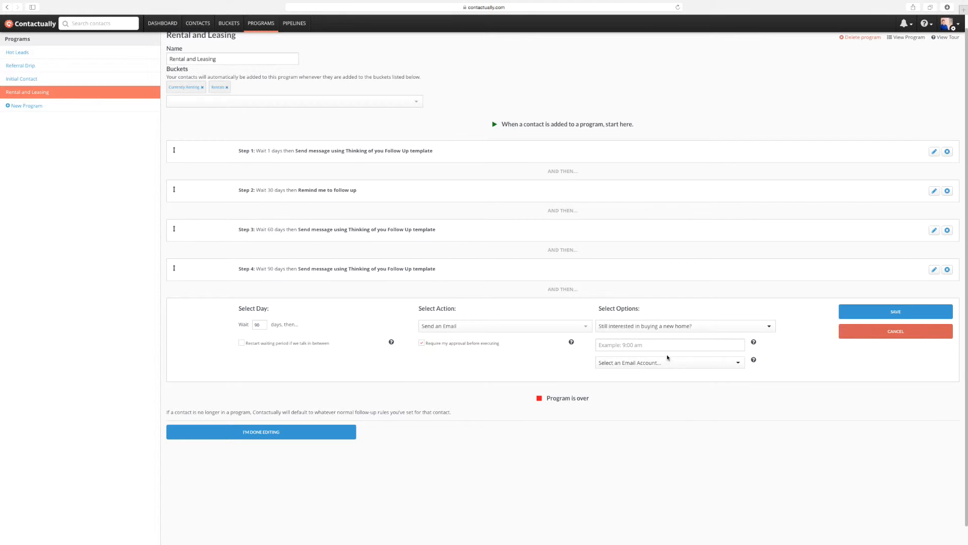
left_click(670, 345)
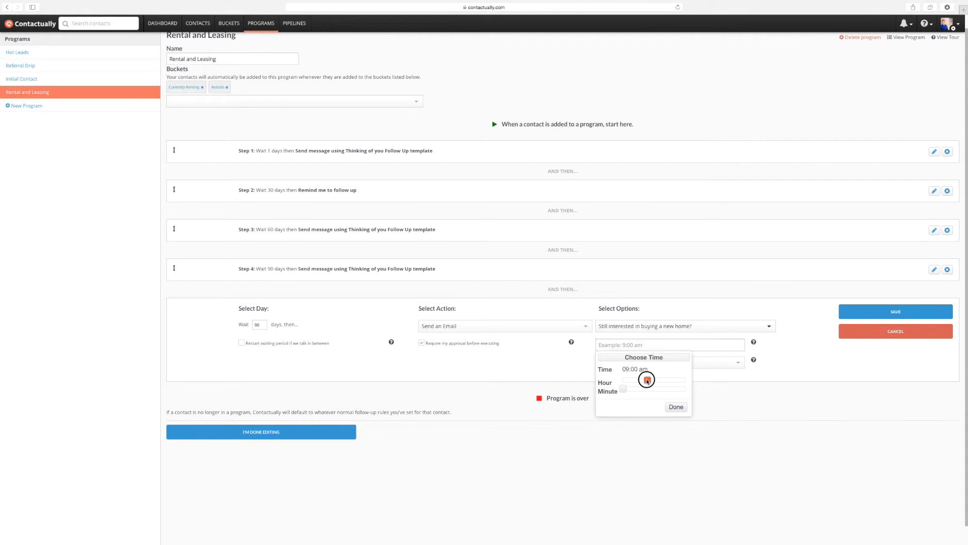
left_click_drag(646, 380, 639, 381)
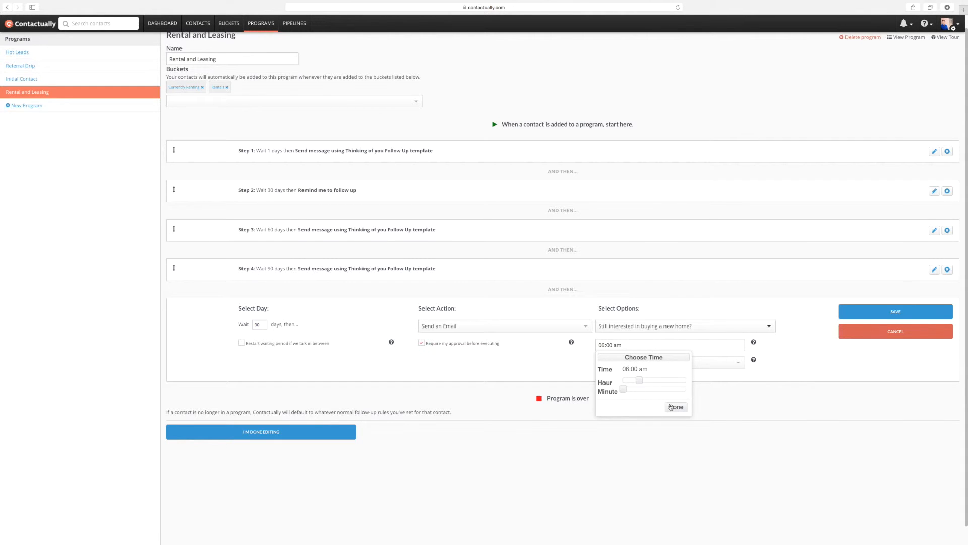
left_click(669, 362)
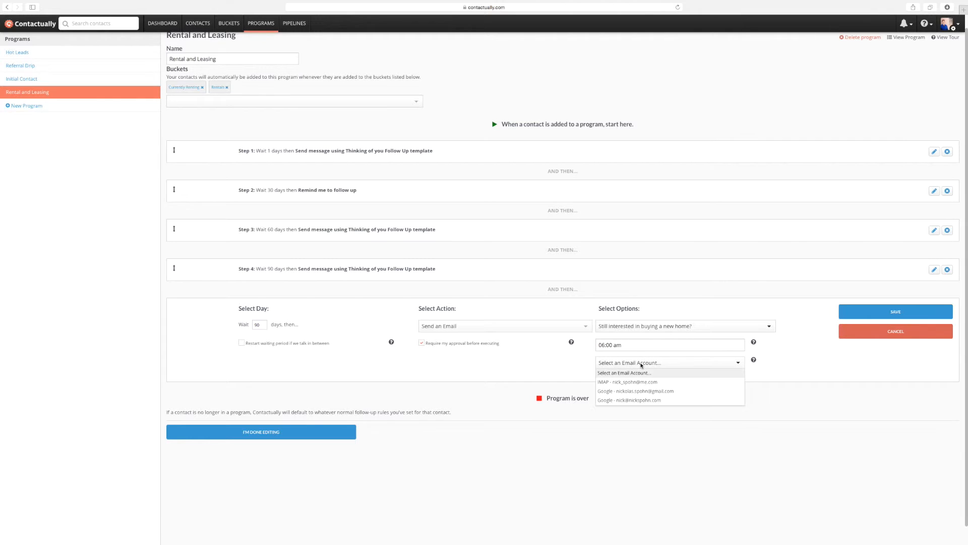
left_click(628, 399)
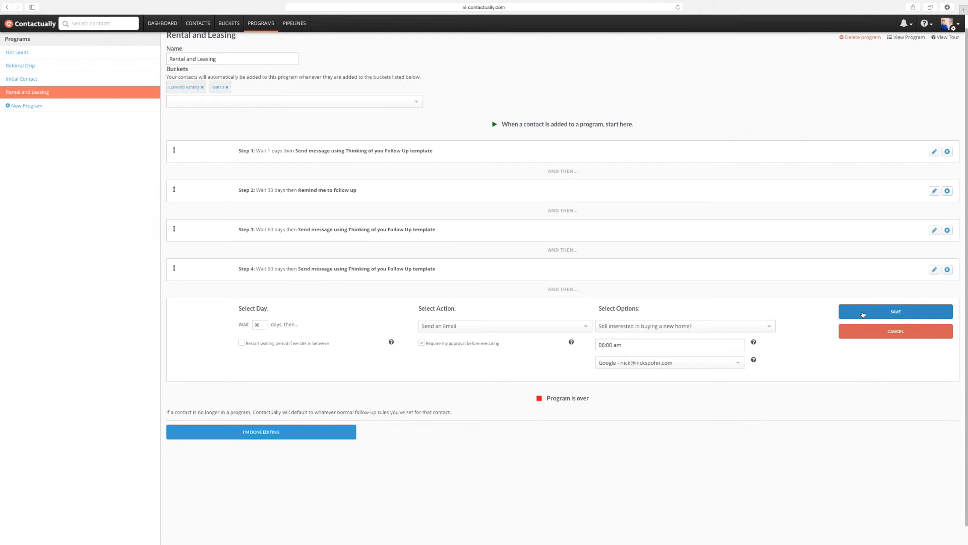
left_click(894, 312)
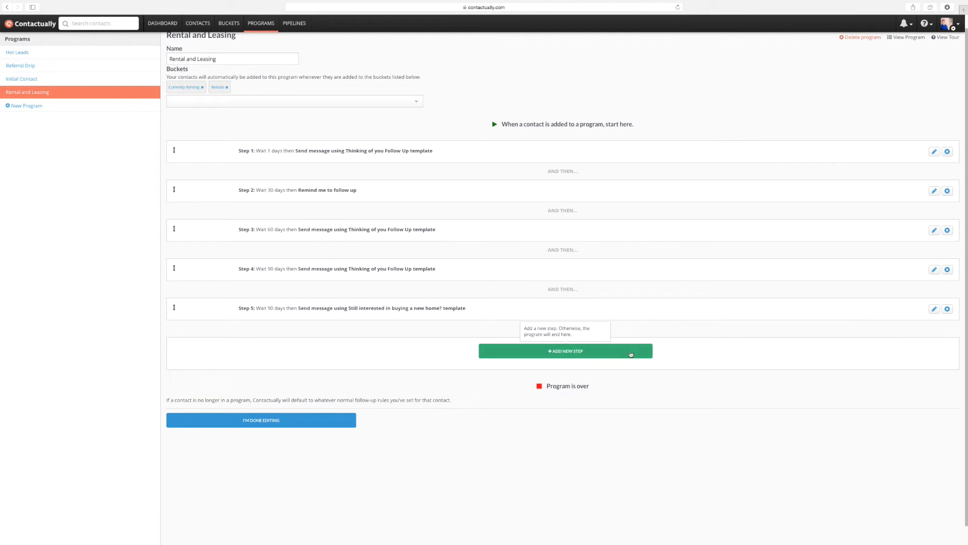
Step: Add step 6: wait 30 days, then remind me to follow up, and save it
left_click(564, 351)
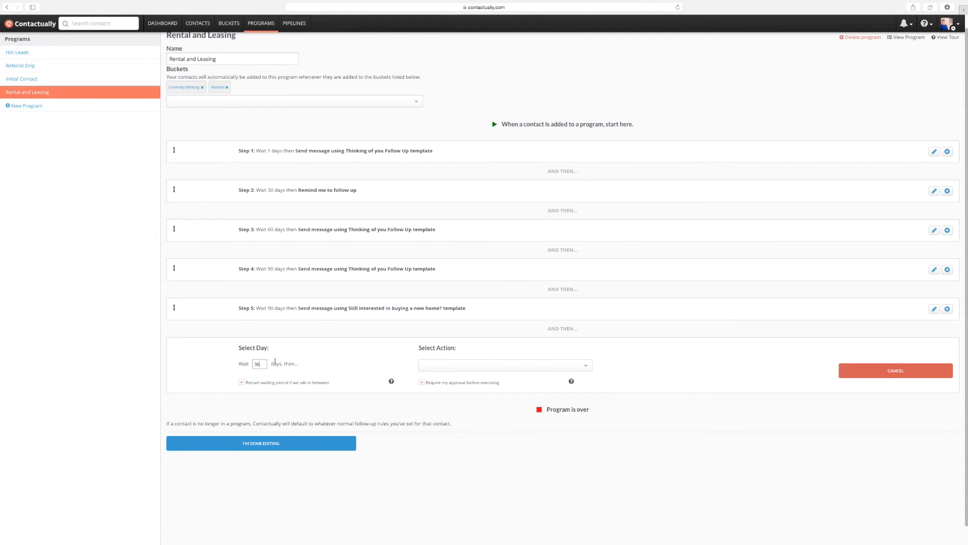
left_click(241, 382)
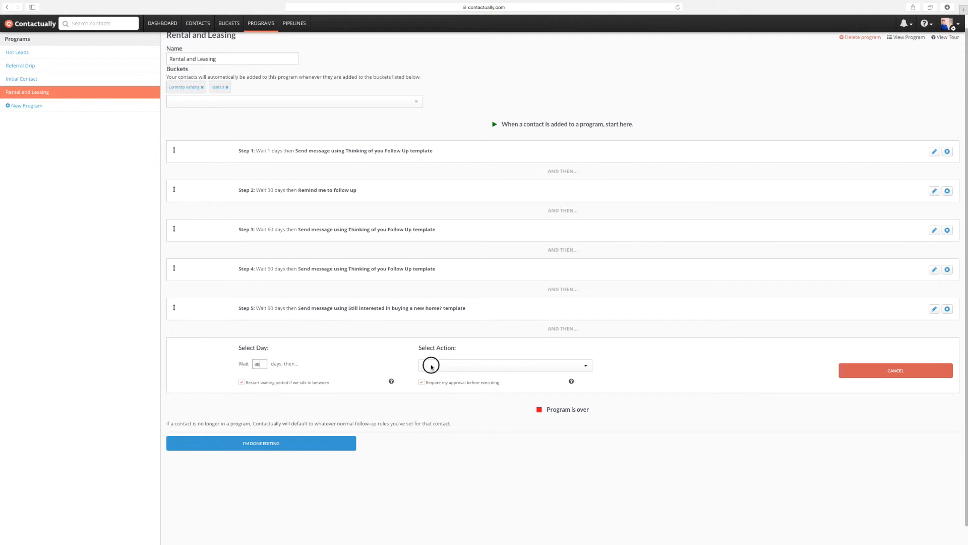
left_click(505, 366)
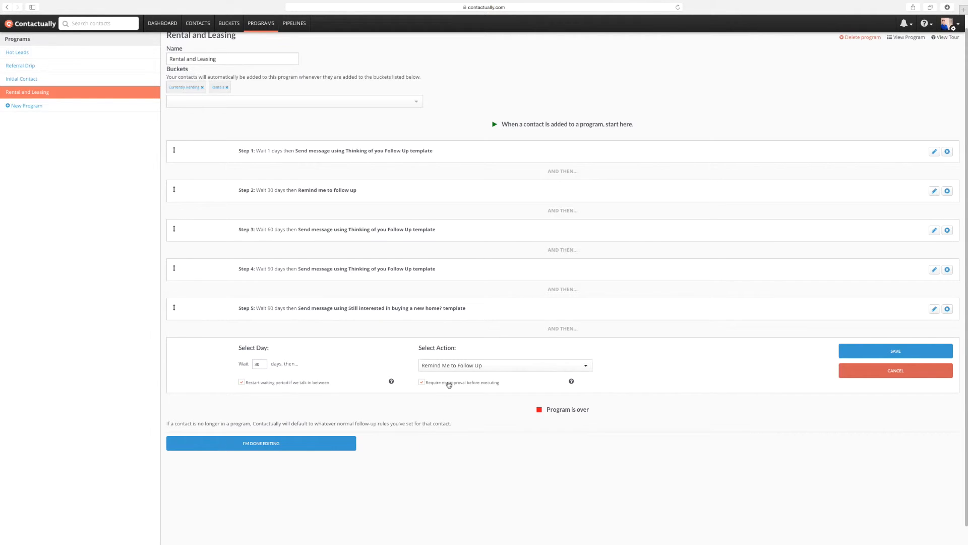
left_click(895, 351)
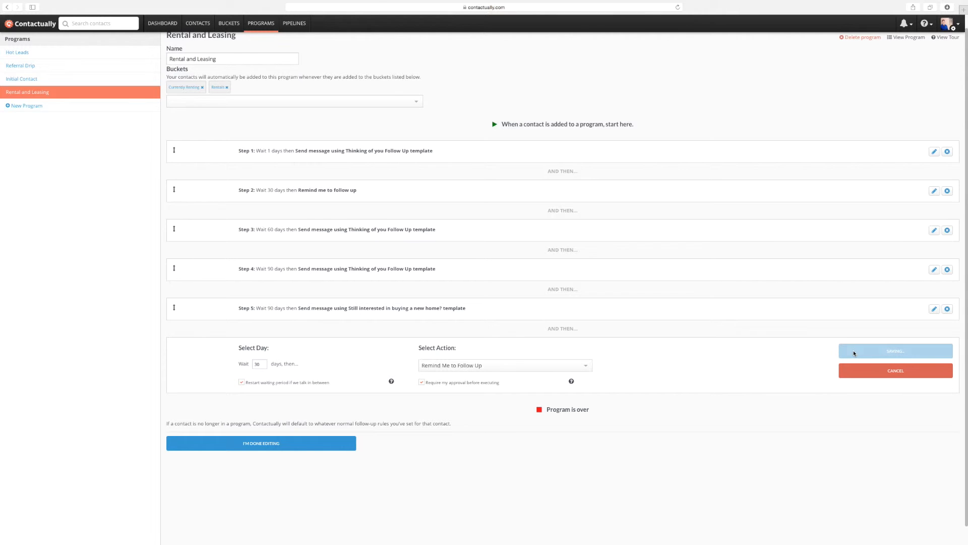
Step: Add step 7: another 30-day wait followed by a follow-up reminder, and save it
left_click(895, 351)
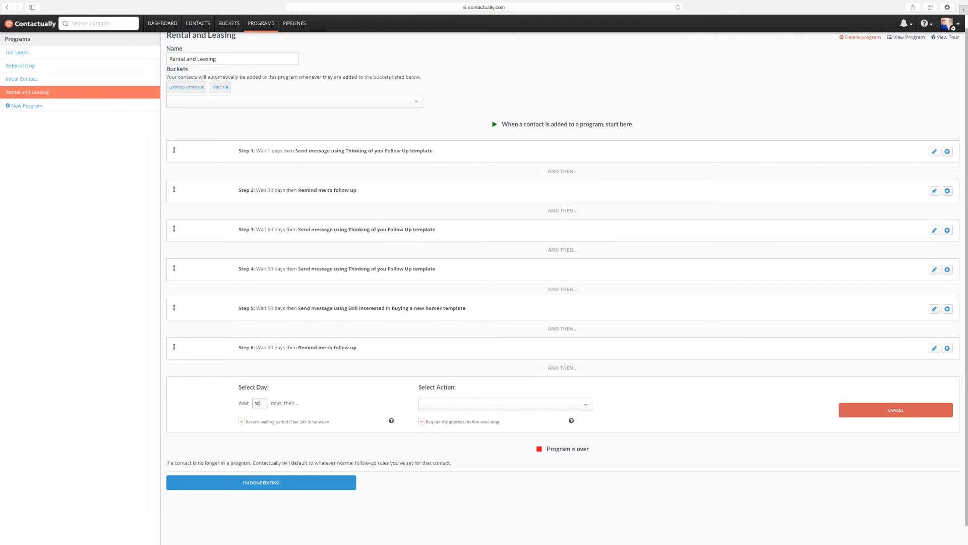
left_click(504, 403)
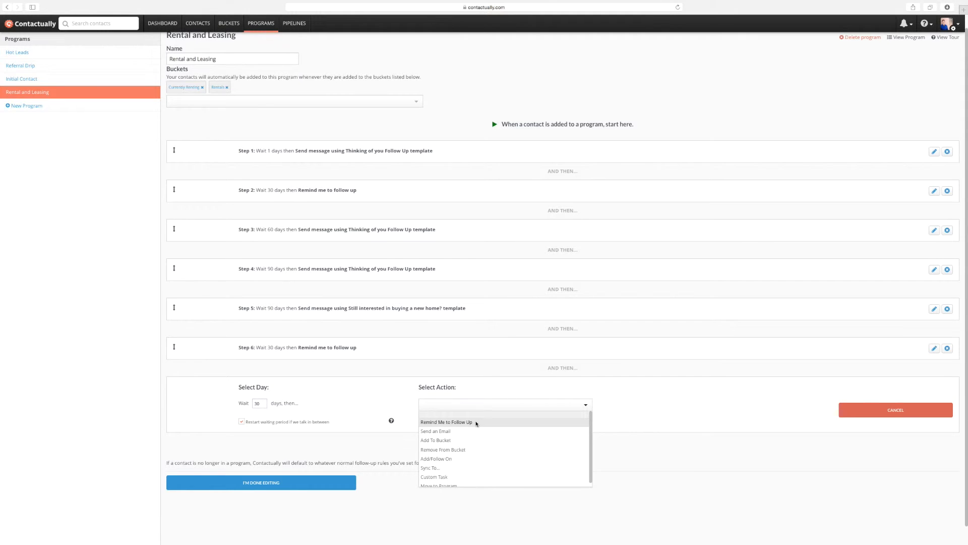
left_click(447, 421)
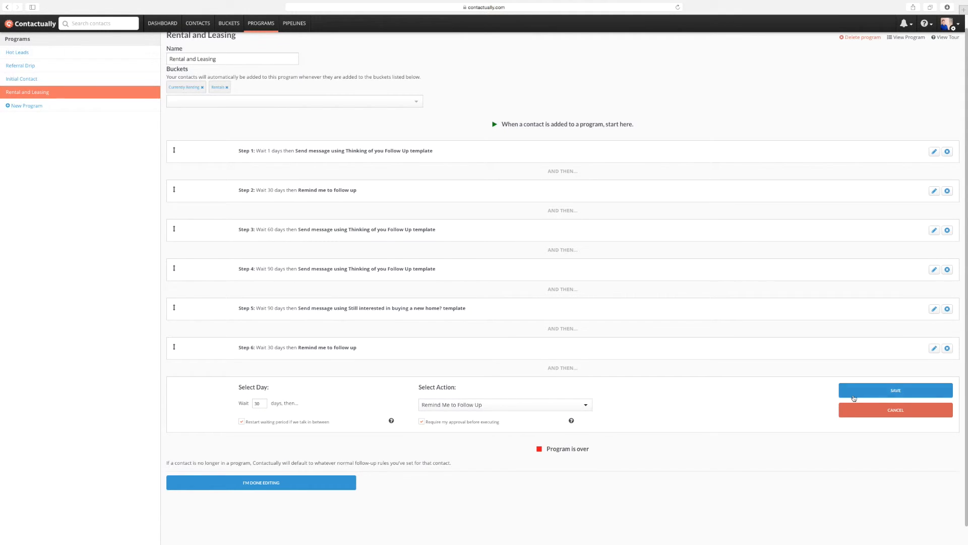
left_click(895, 389)
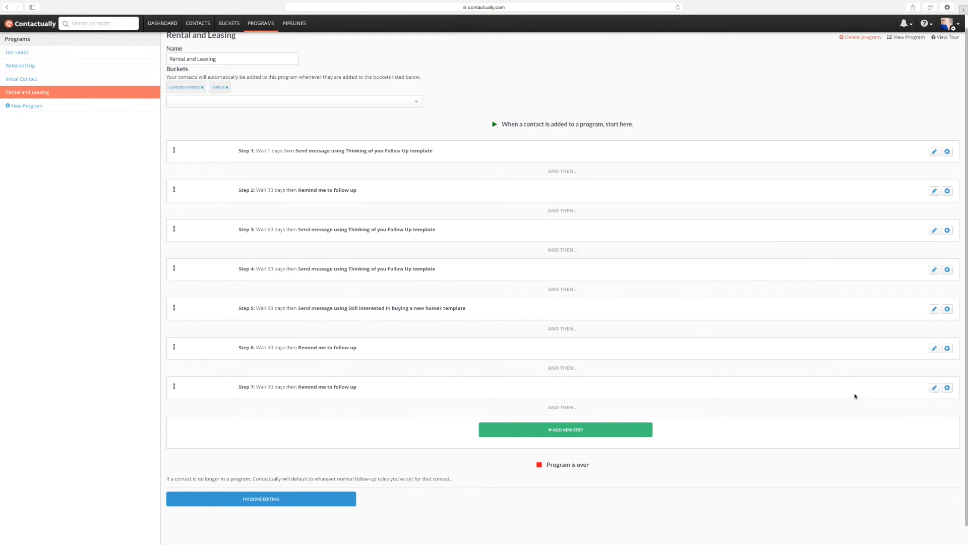
Step: Start an eighth step after step 7, keeping the 30-day wait
left_click(564, 430)
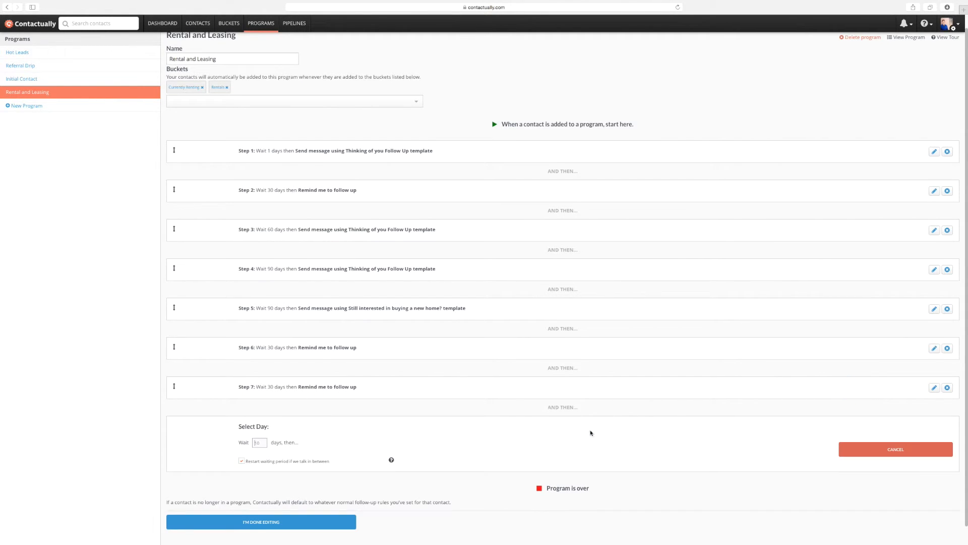
mouse_move(579, 435)
type("30")
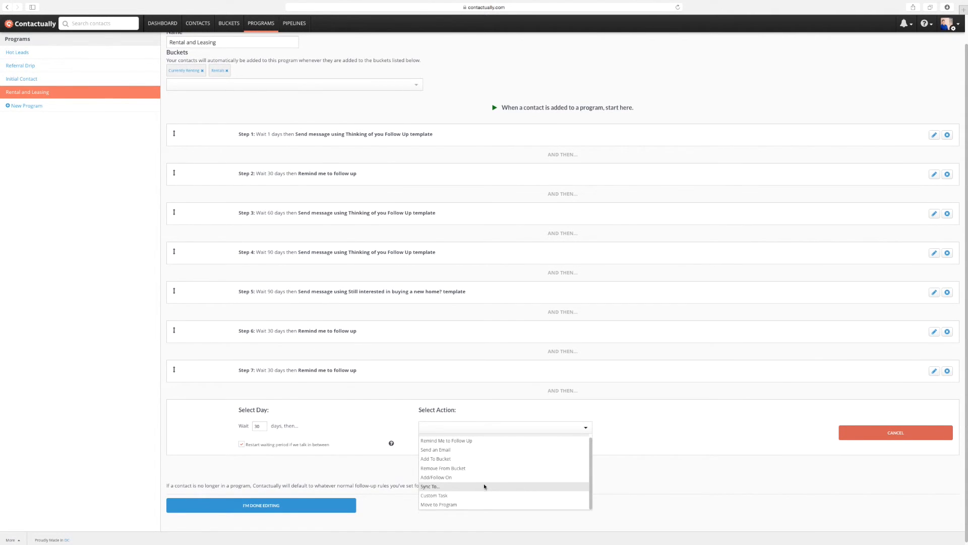
mouse_move(483, 477)
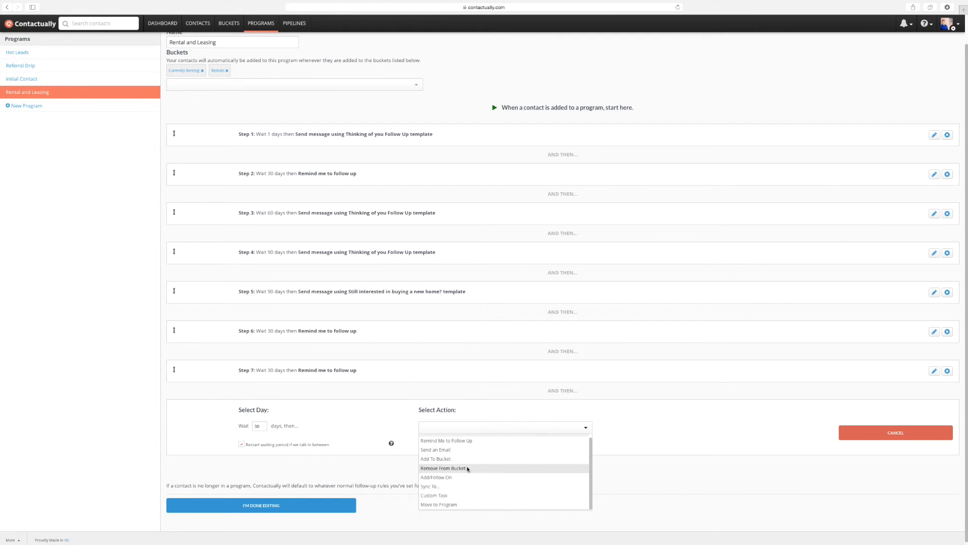
mouse_move(436, 458)
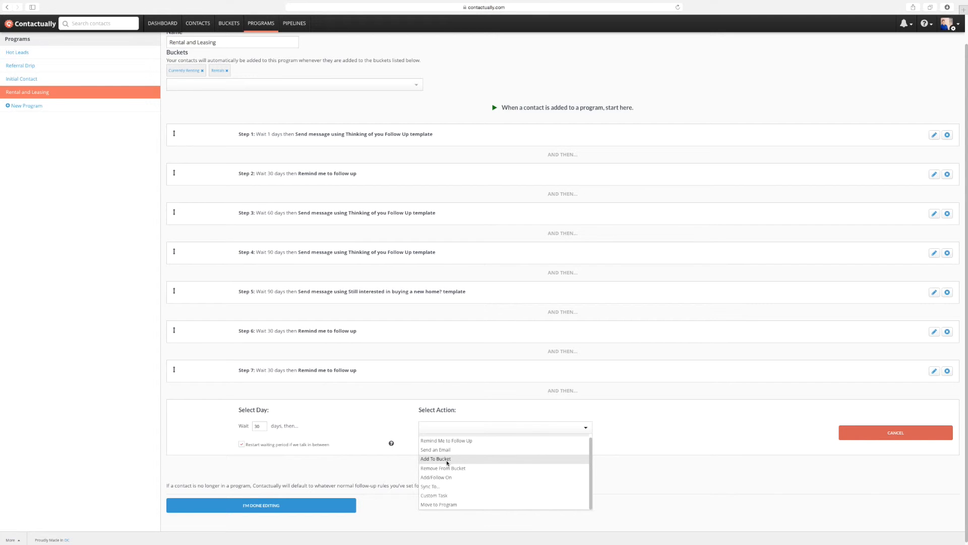
mouse_move(436, 450)
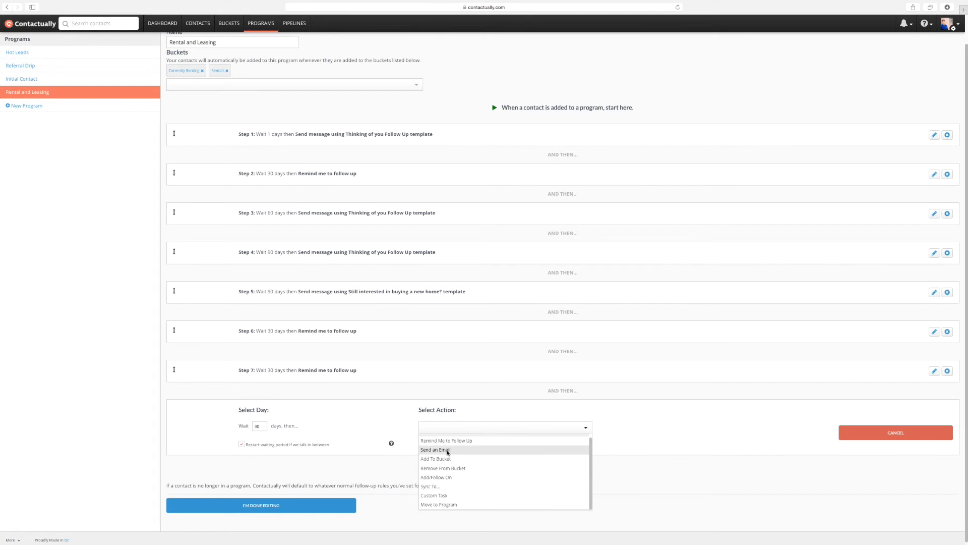
mouse_move(448, 449)
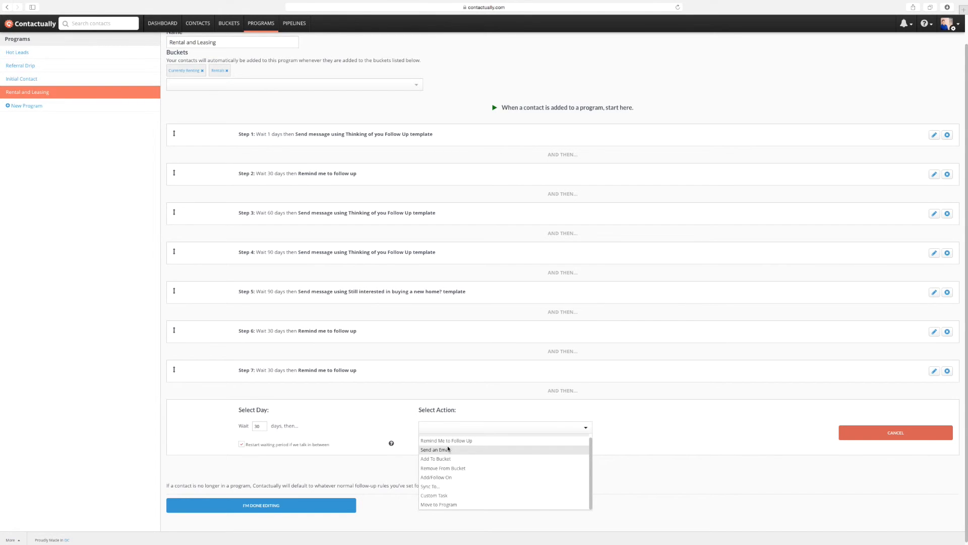
Step: Make step 8 an Add To Bucket action targeting the Buyer Leads (New) bucket
left_click(436, 458)
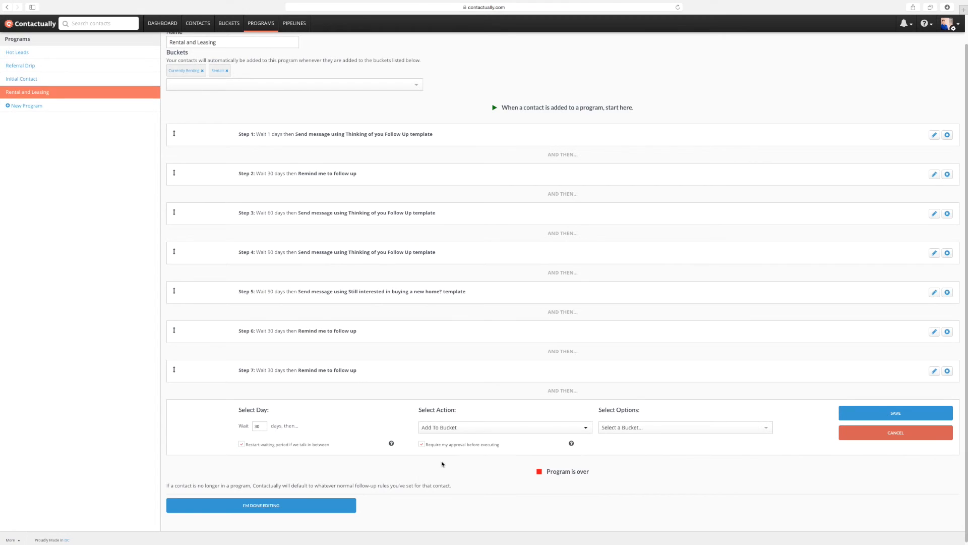
left_click(684, 426)
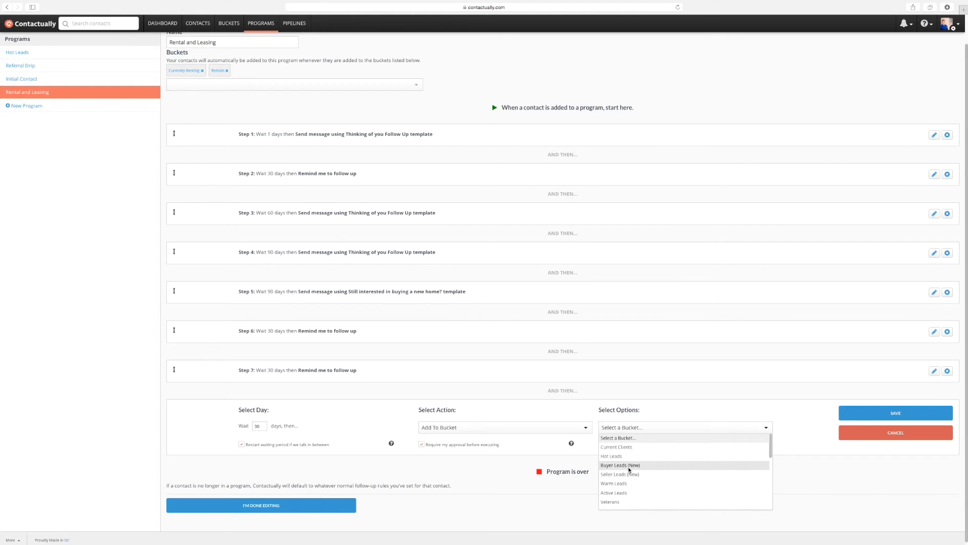
left_click(620, 465)
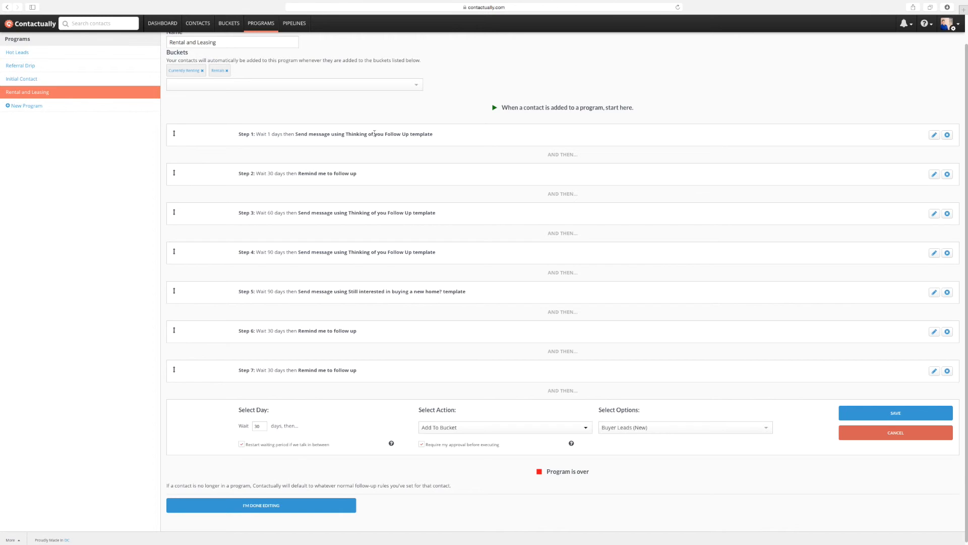
mouse_move(302, 183)
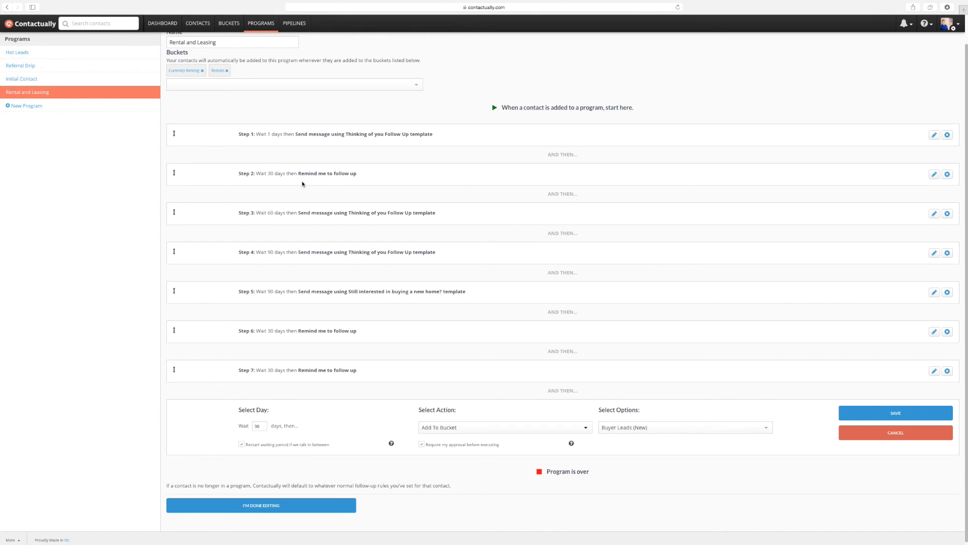
mouse_move(330, 190)
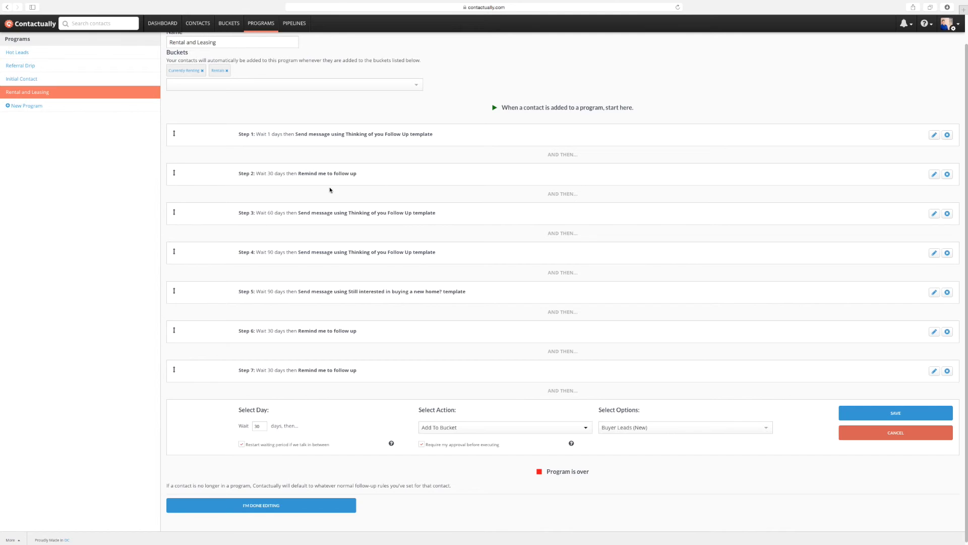
mouse_move(368, 219)
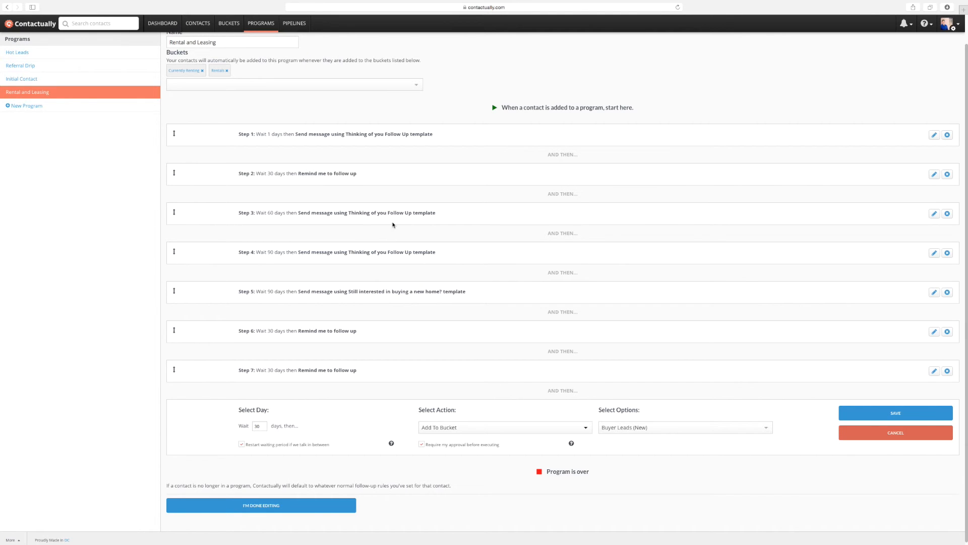
mouse_move(437, 239)
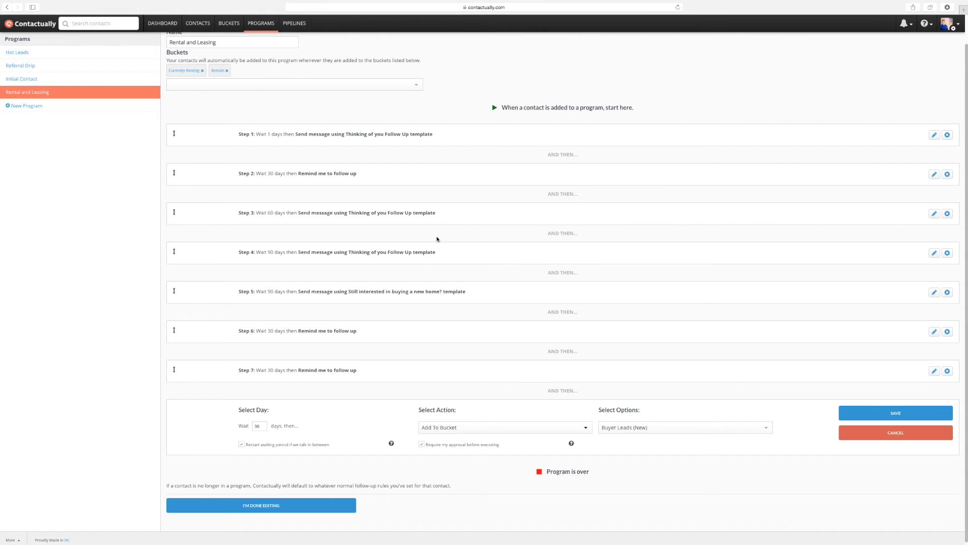
mouse_move(445, 293)
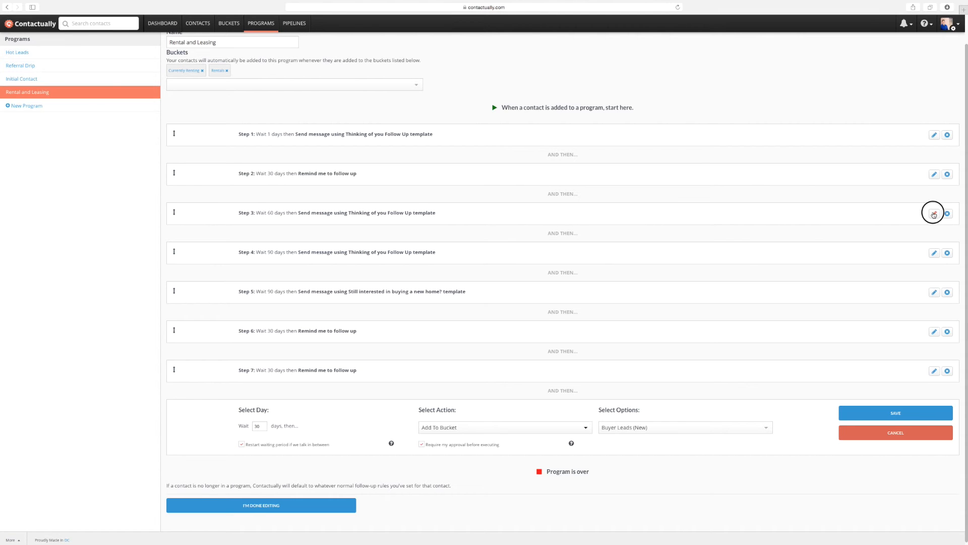
Step: Briefly review step 3's settings and close them again without changes
left_click(933, 212)
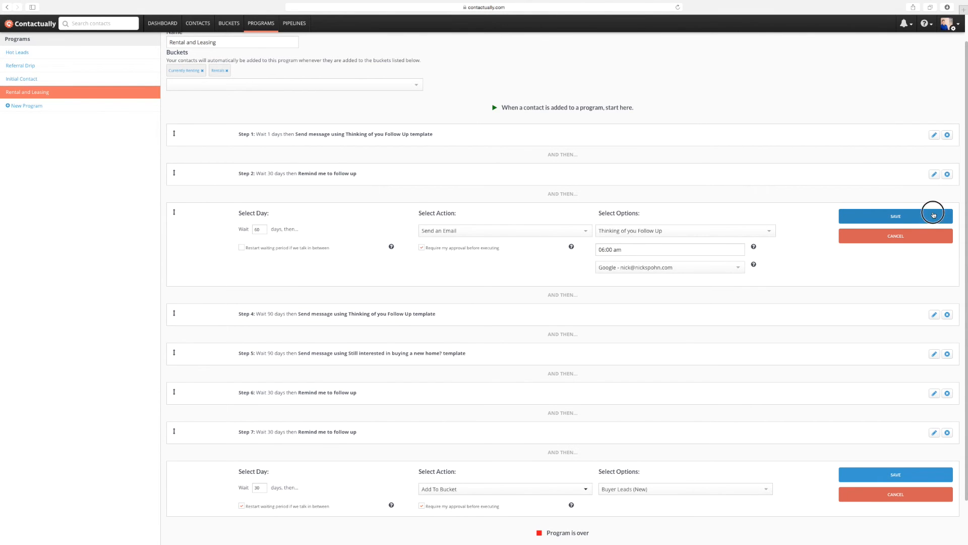
left_click(896, 216)
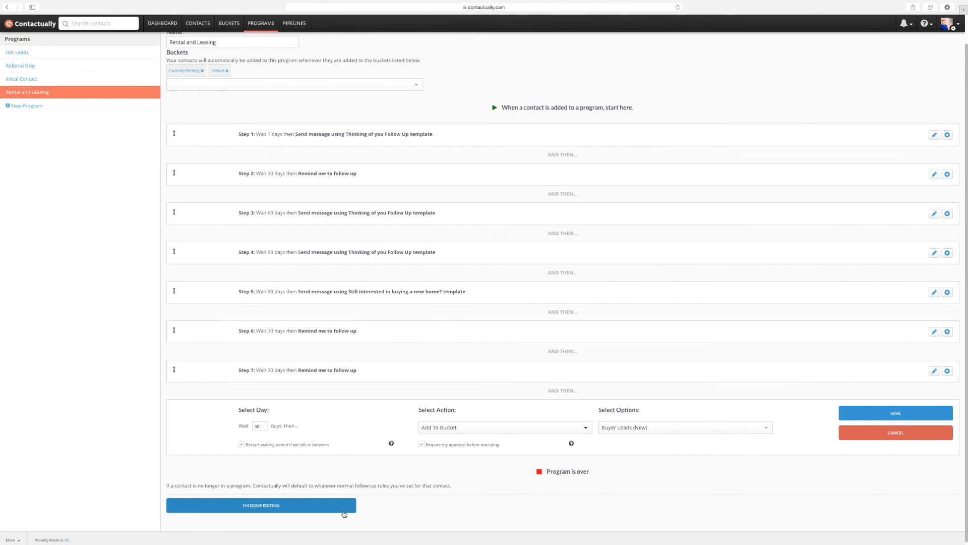
Step: Save step 8 and finish editing, leaving the program with 8 steps total
left_click(896, 413)
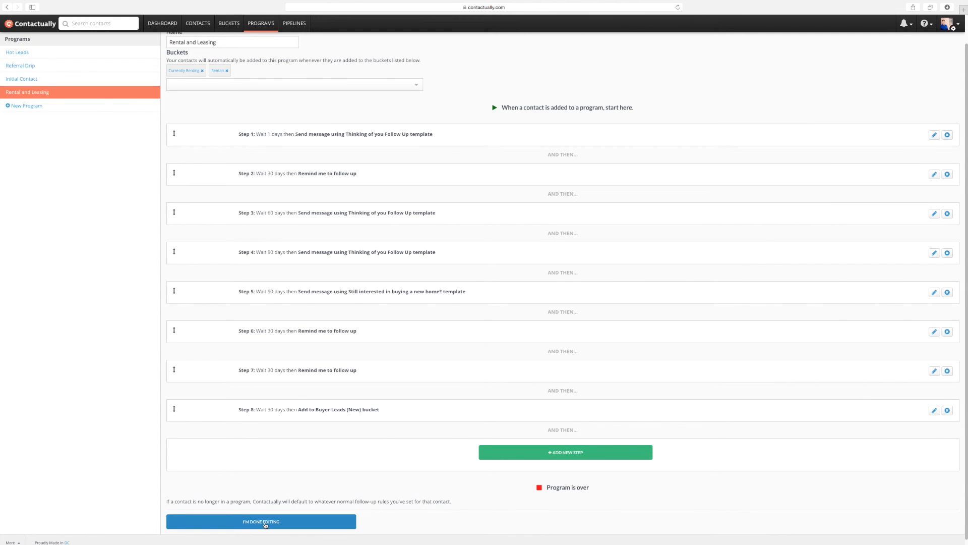
left_click(260, 522)
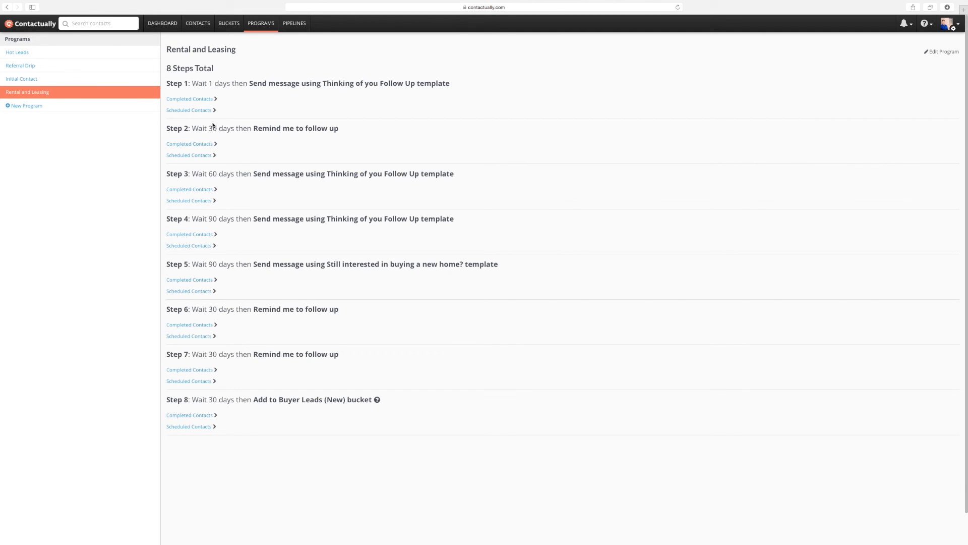
mouse_move(224, 219)
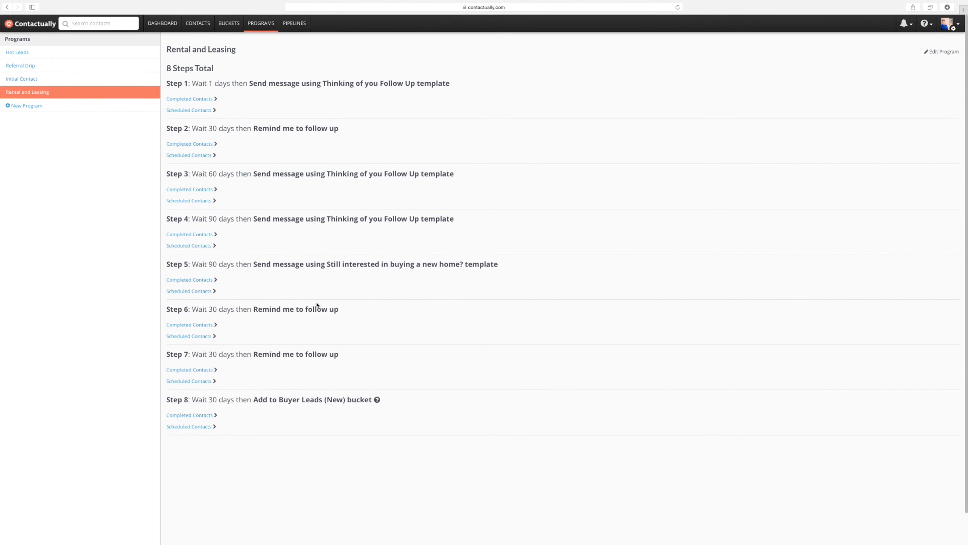
mouse_move(293, 420)
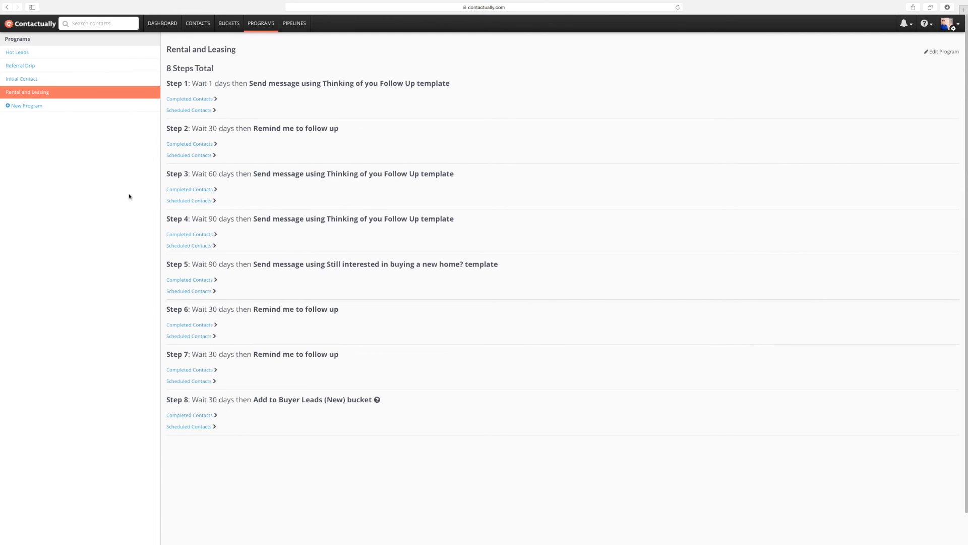
mouse_move(230, 90)
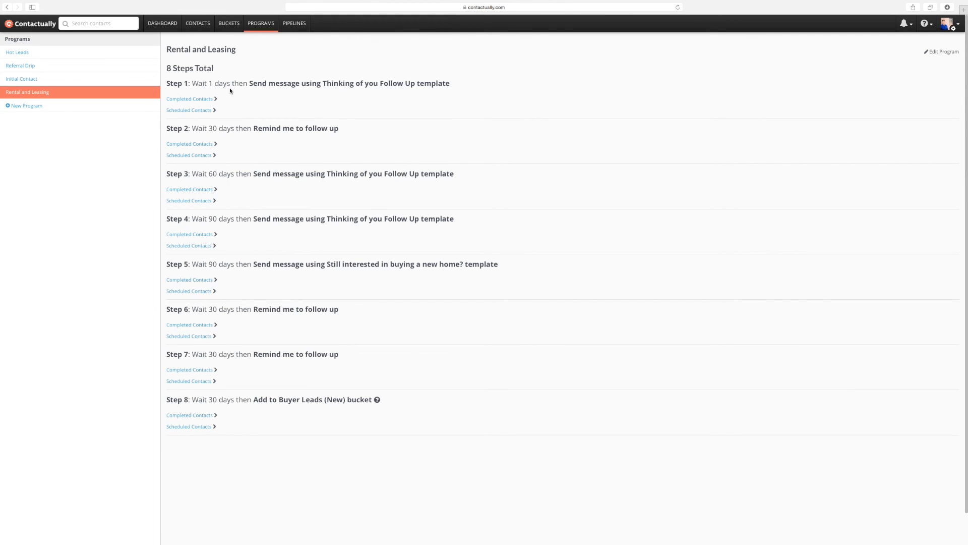
mouse_move(226, 140)
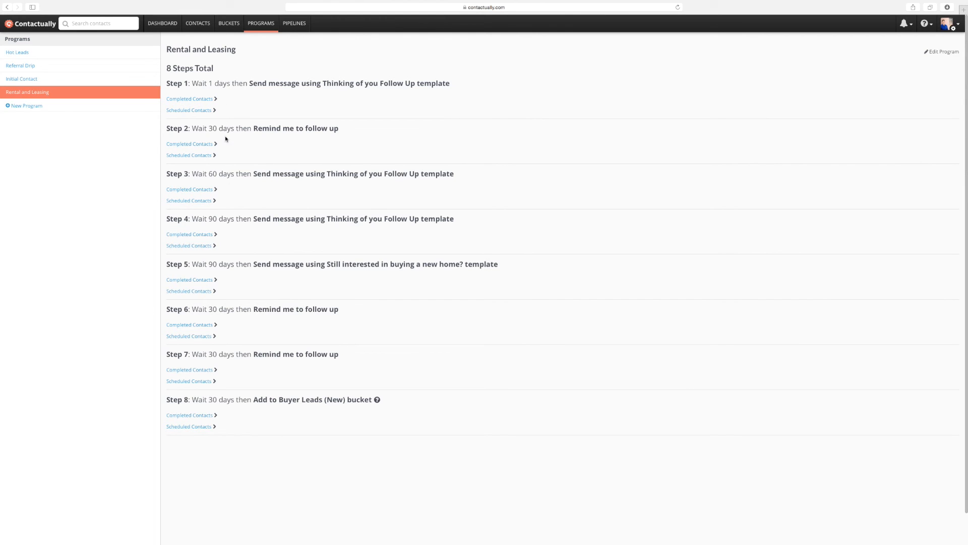
mouse_move(229, 260)
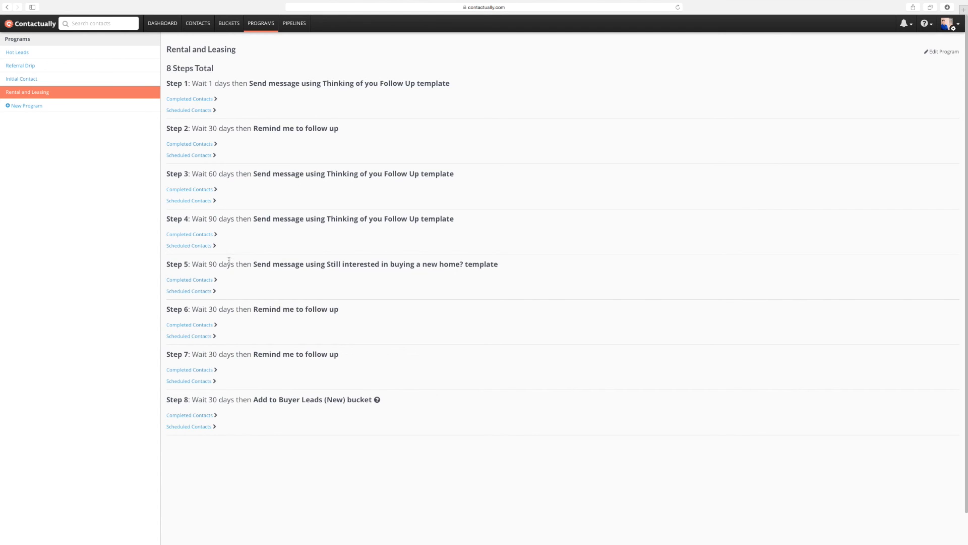
mouse_move(222, 428)
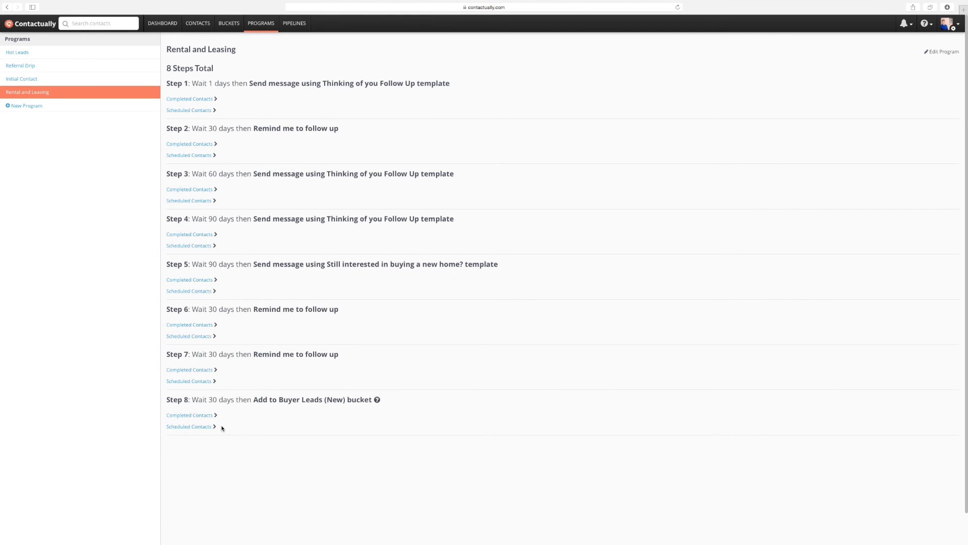
mouse_move(219, 435)
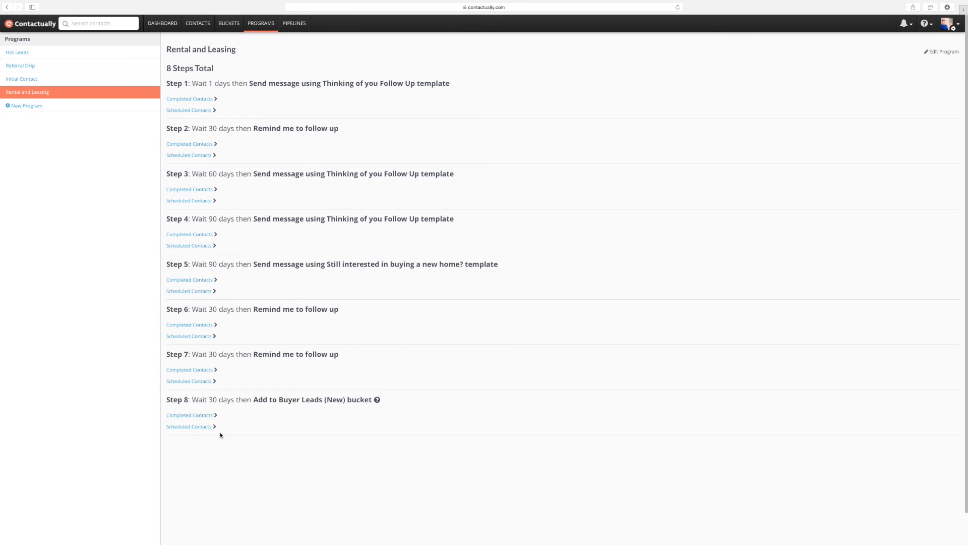